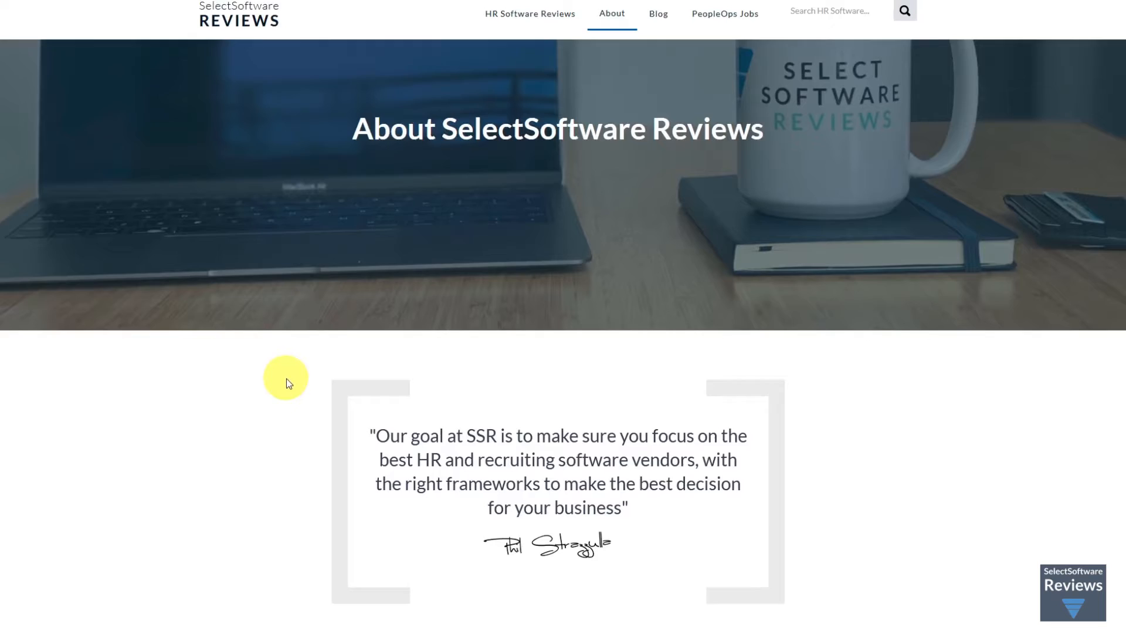
Drag the business-size slider from 0 up to 1000 employees, passing Small and Medium to Enterprise
scroll(down, 3)
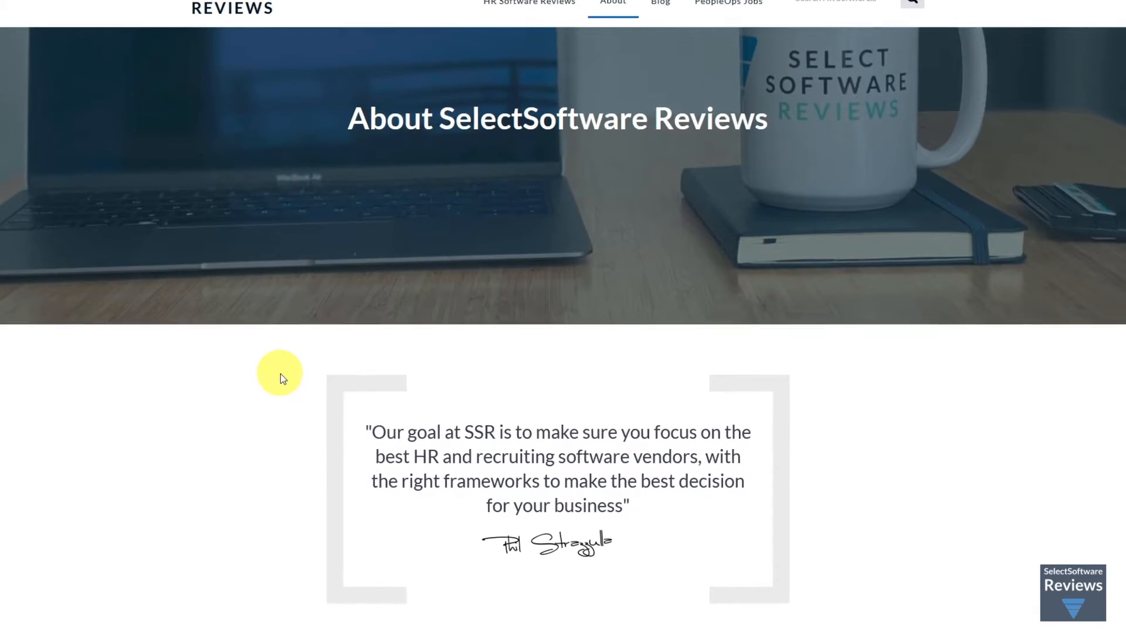
scroll(down, 3)
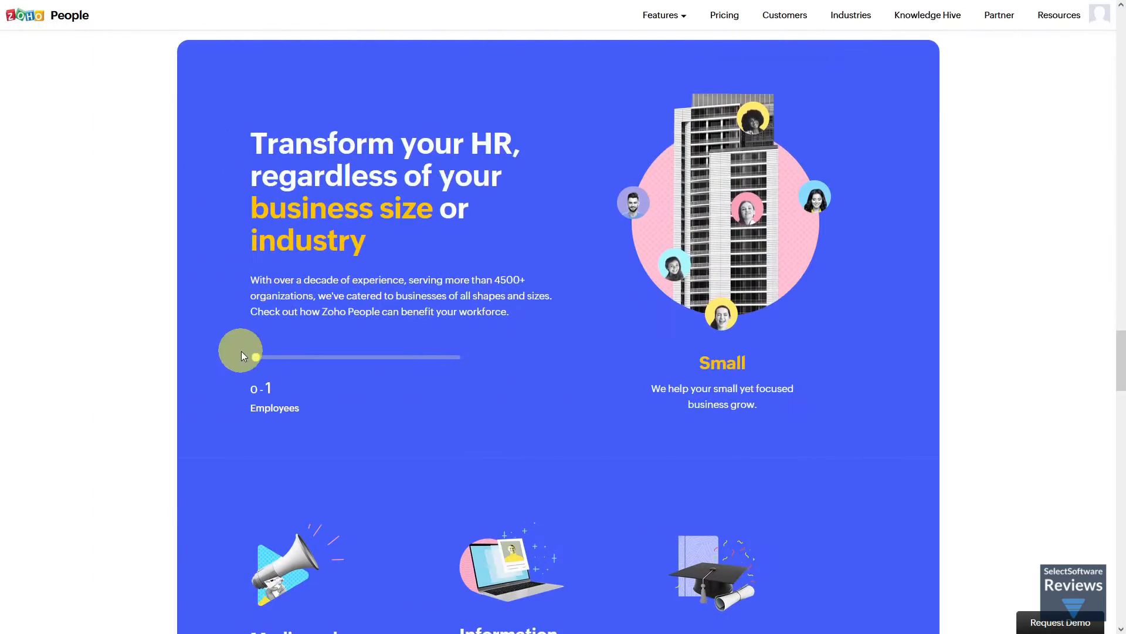
drag(256, 357, 265, 358)
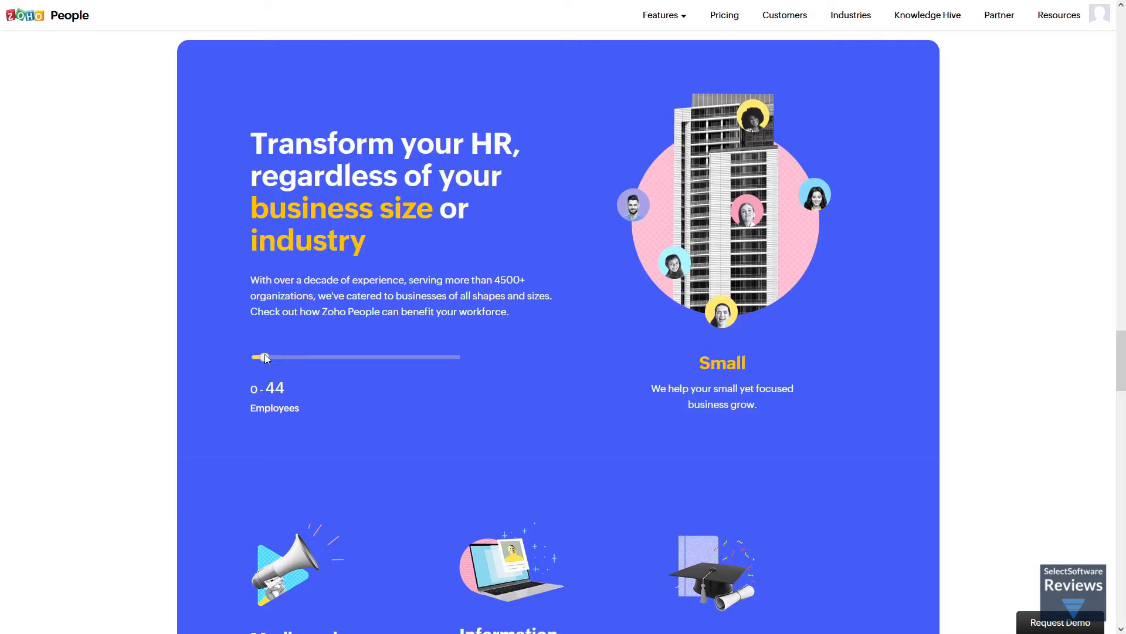
drag(260, 357, 344, 358)
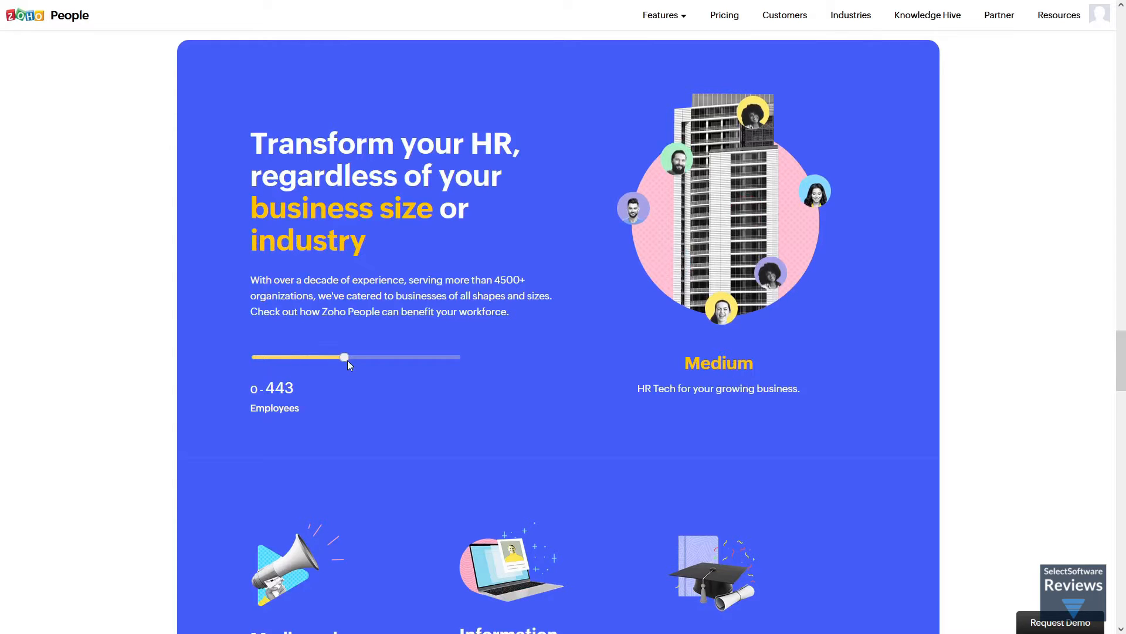
drag(344, 358, 438, 357)
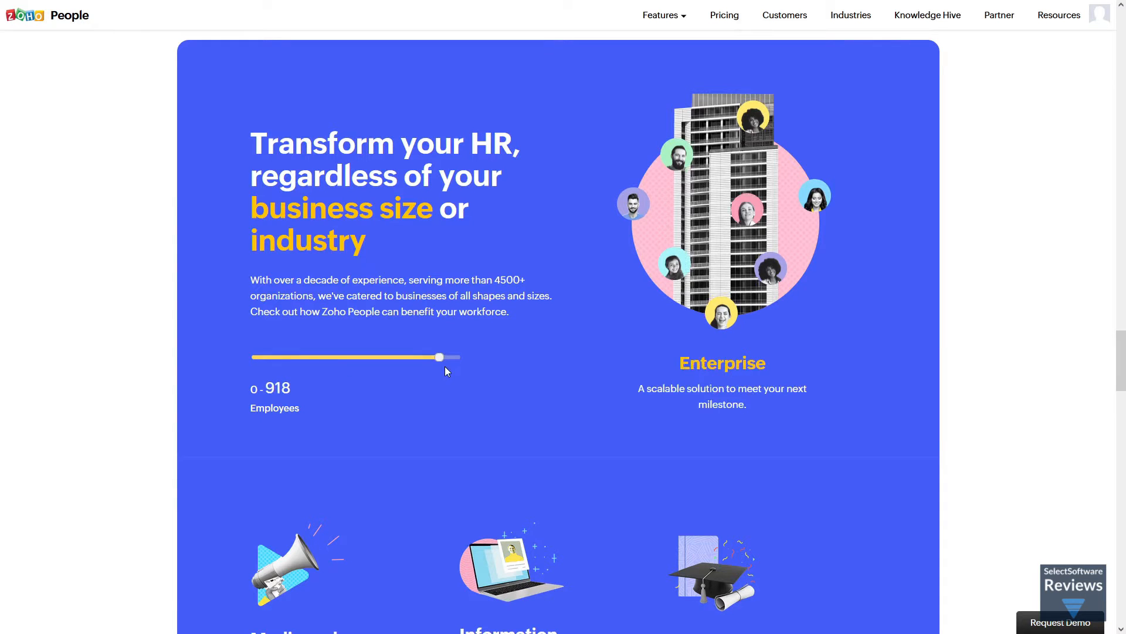
drag(438, 357, 457, 324)
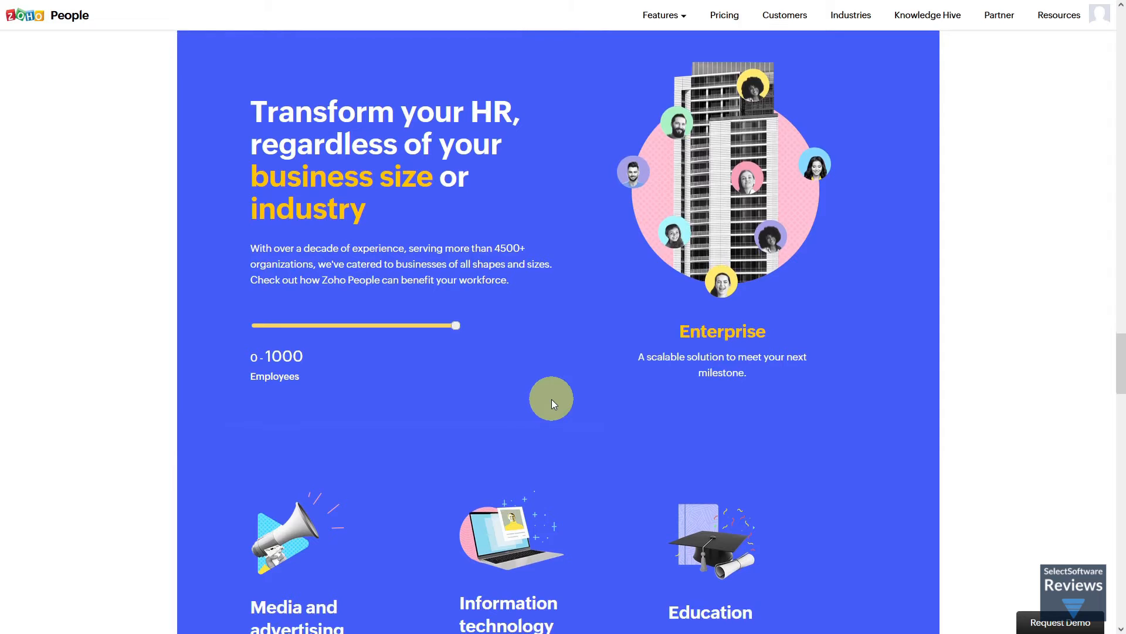
scroll(down, 3)
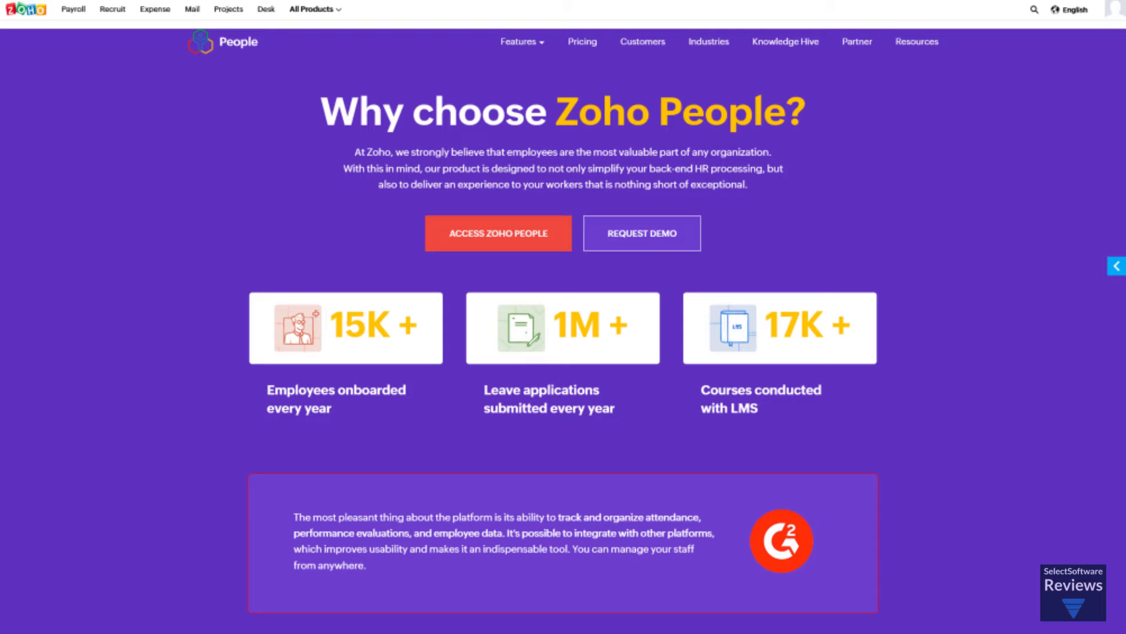
scroll(down, 3)
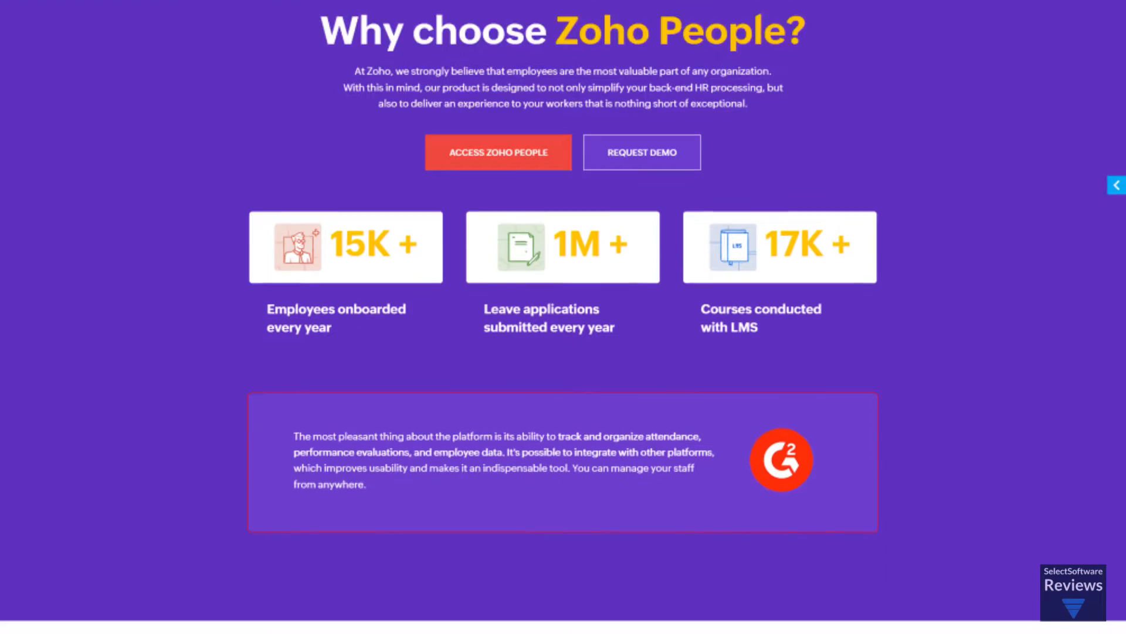
scroll(down, 3)
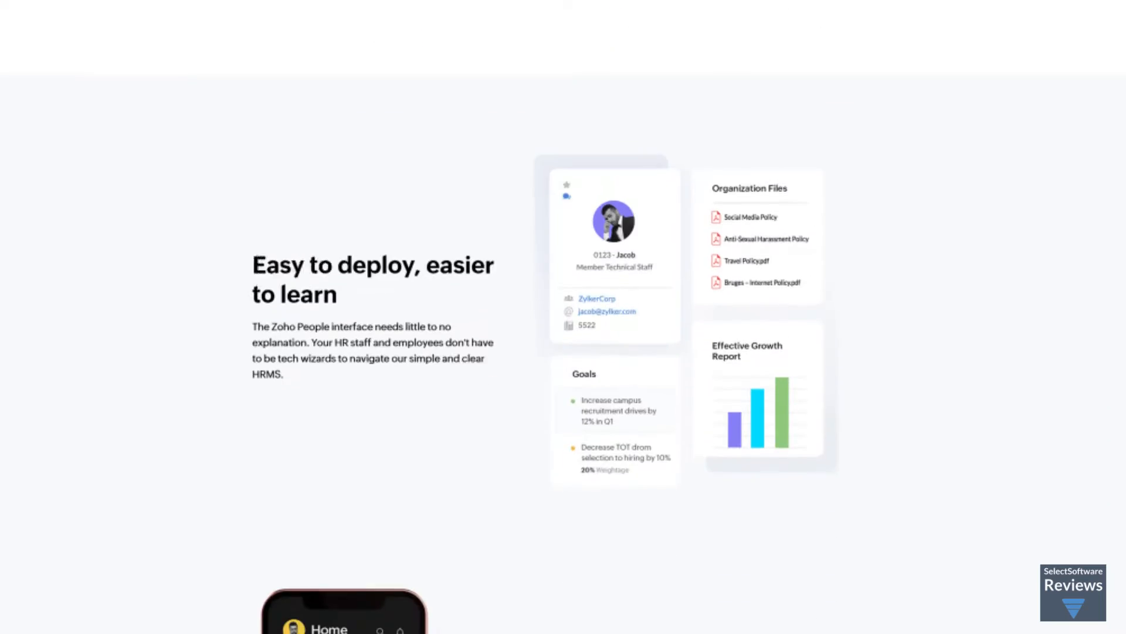
scroll(down, 3)
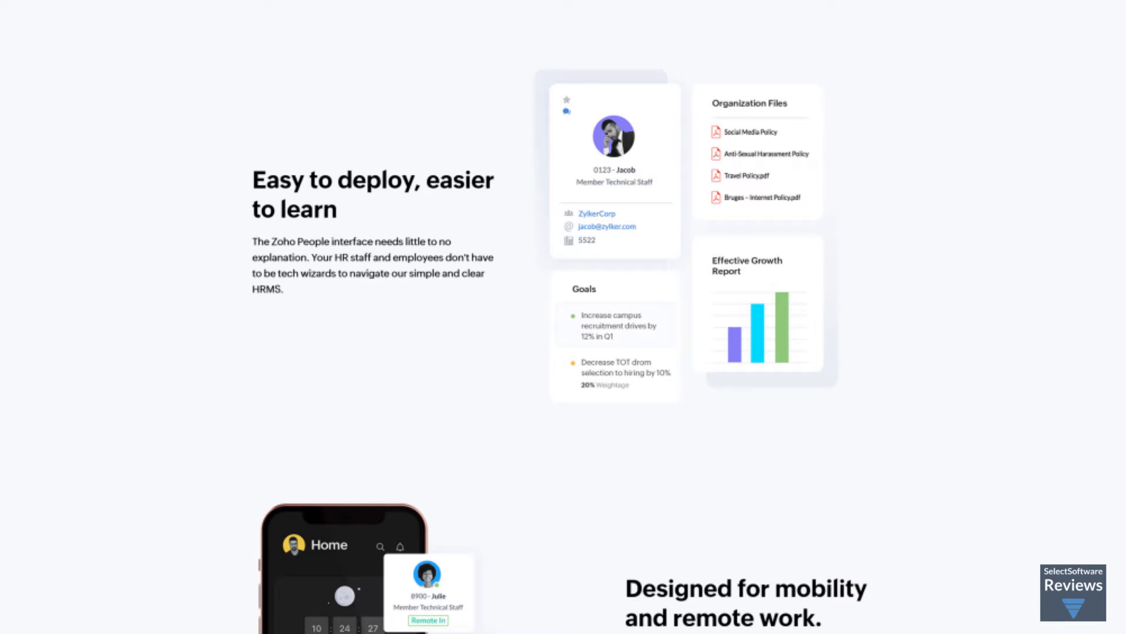
scroll(down, 3)
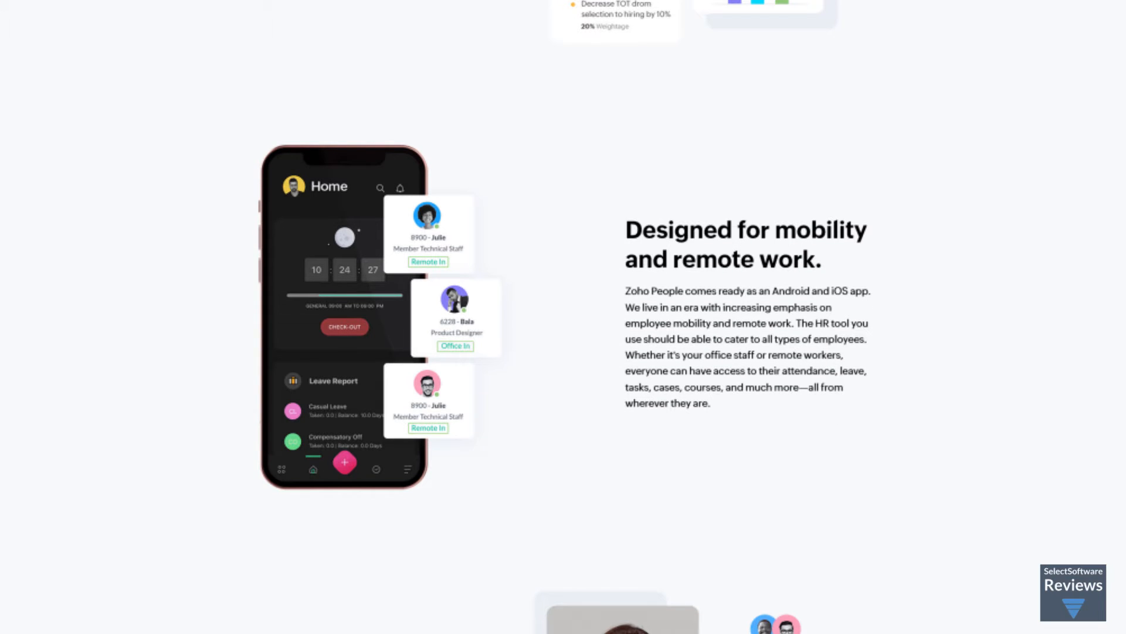
scroll(down, 3)
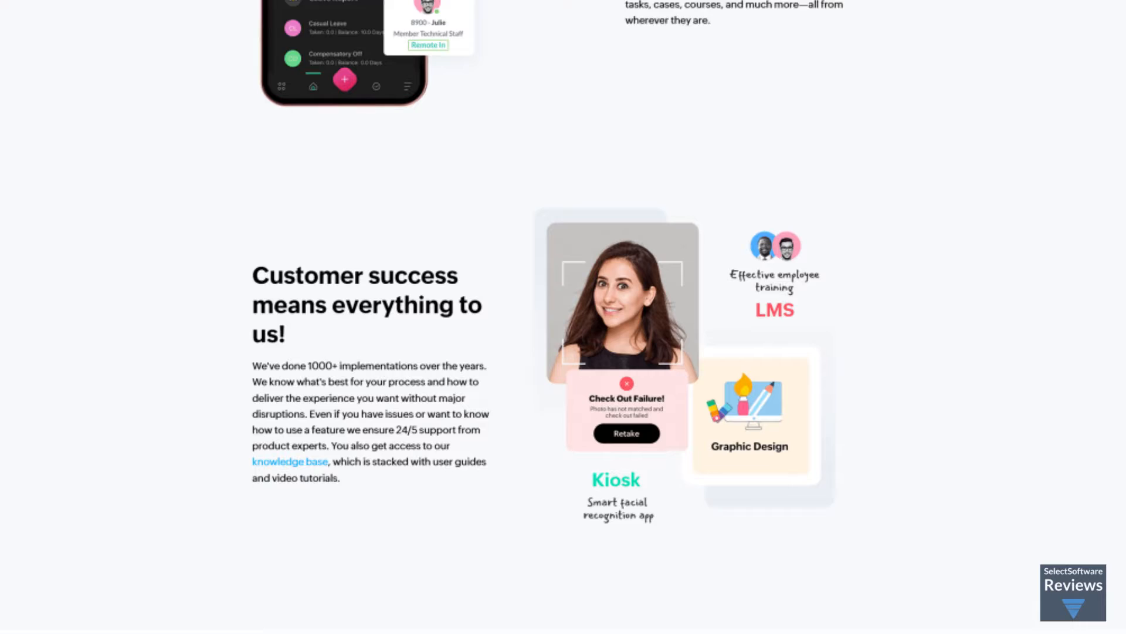
scroll(down, 3)
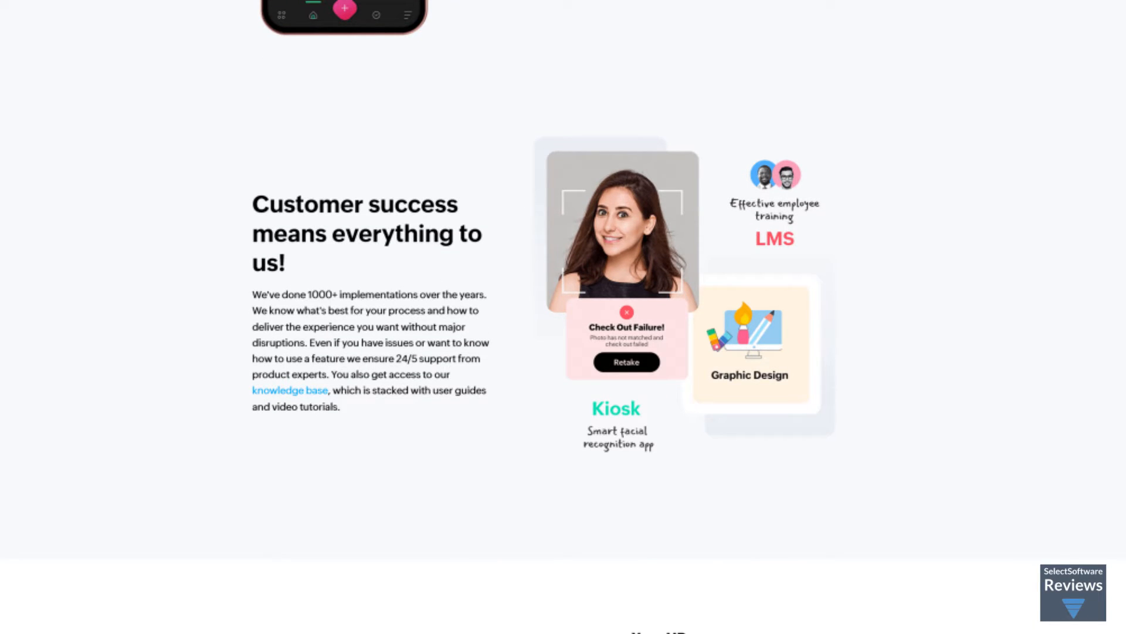
scroll(down, 3)
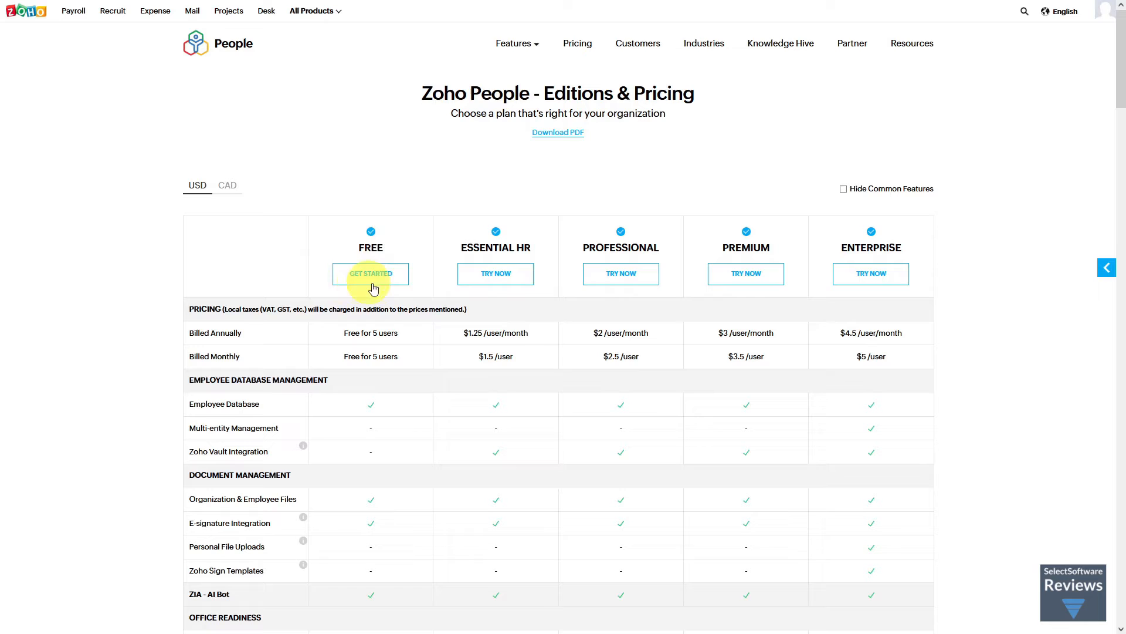
mouse_move(806, 280)
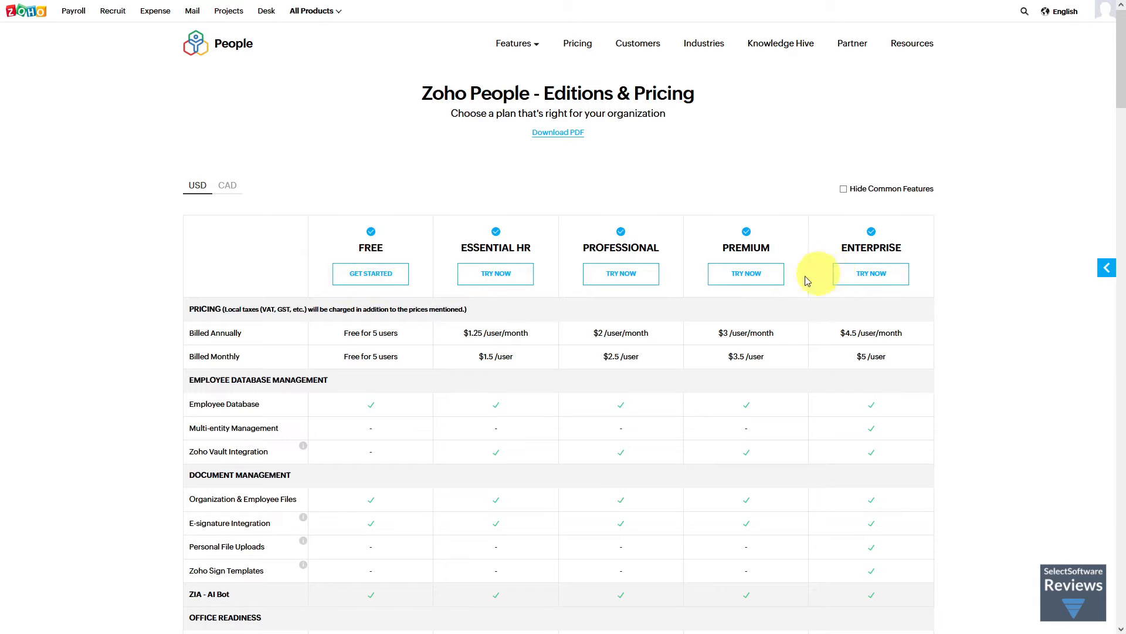
mouse_move(431, 309)
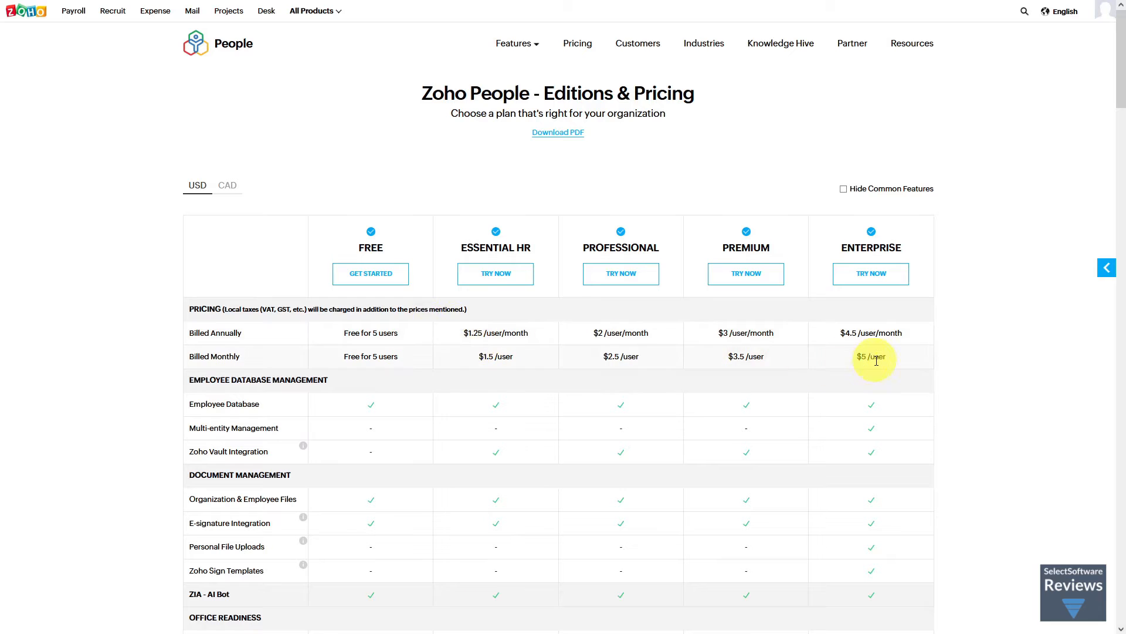
mouse_move(371, 274)
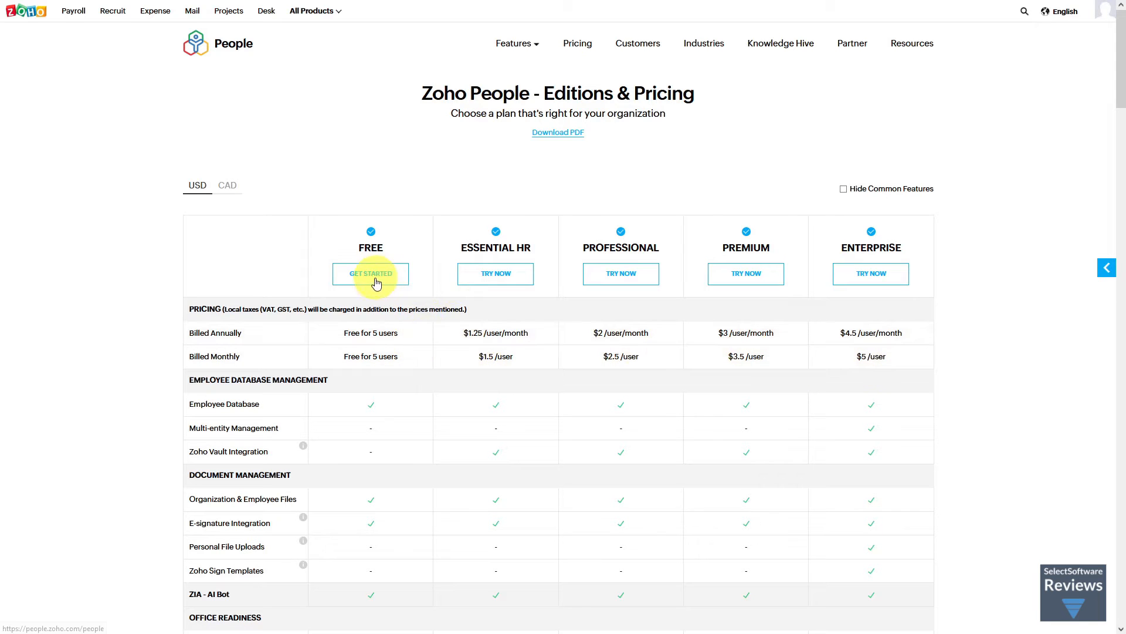
mouse_move(847, 270)
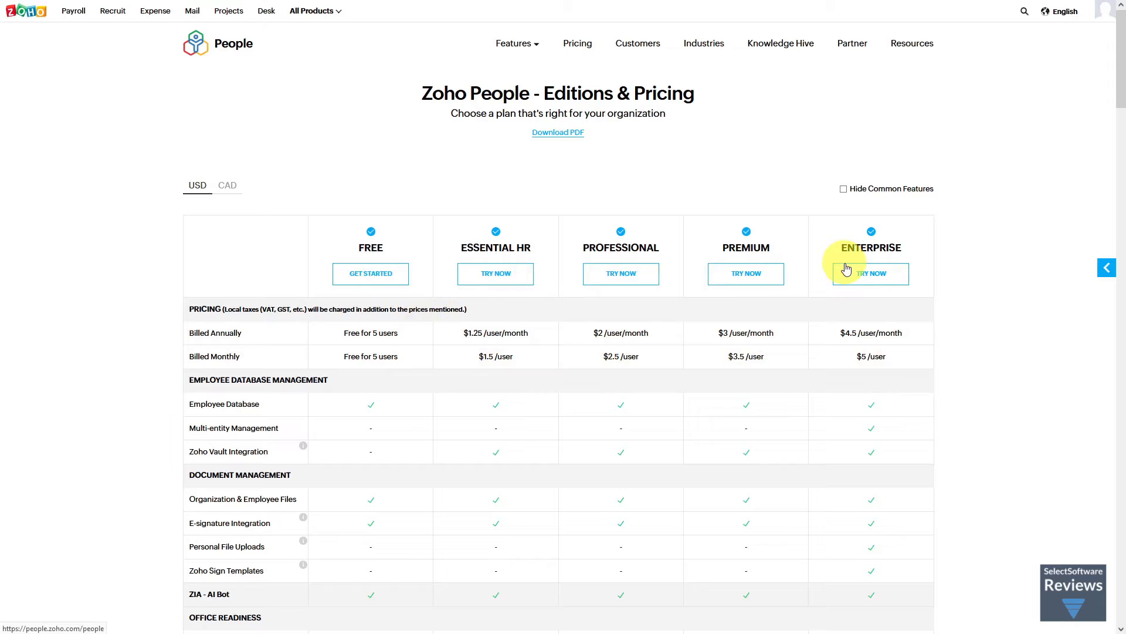
mouse_move(405, 280)
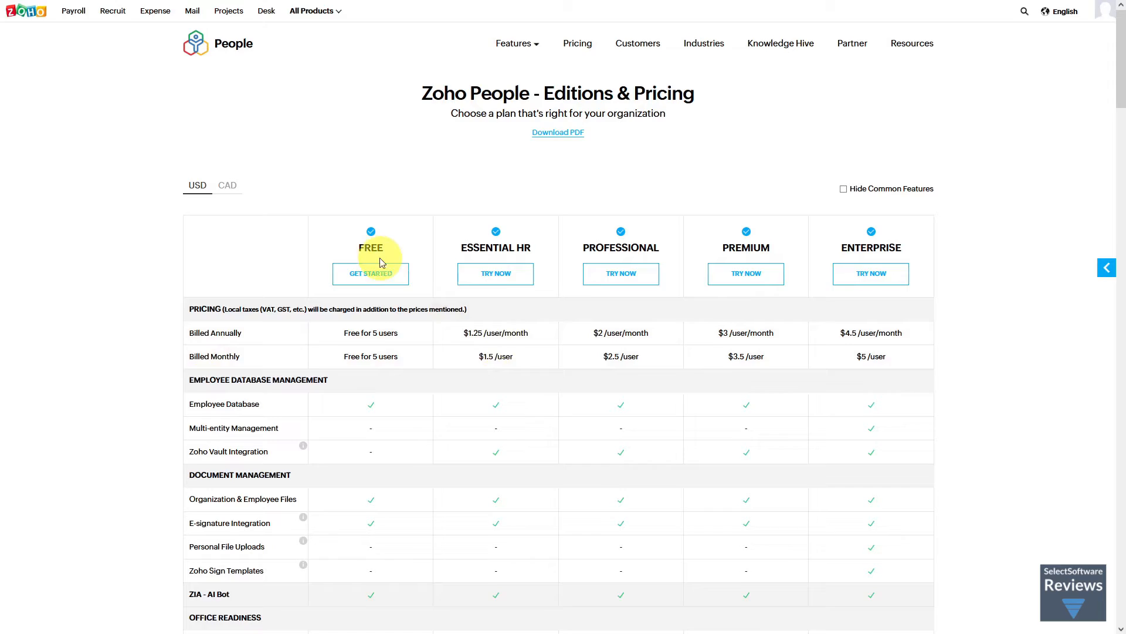
scroll(down, 3)
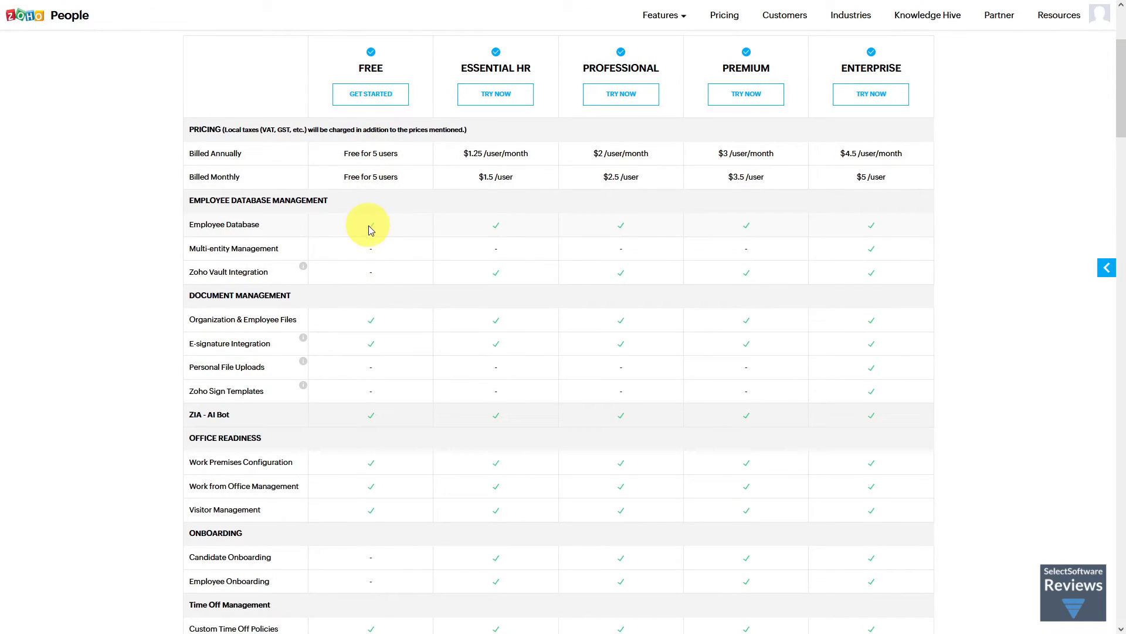
mouse_move(302, 338)
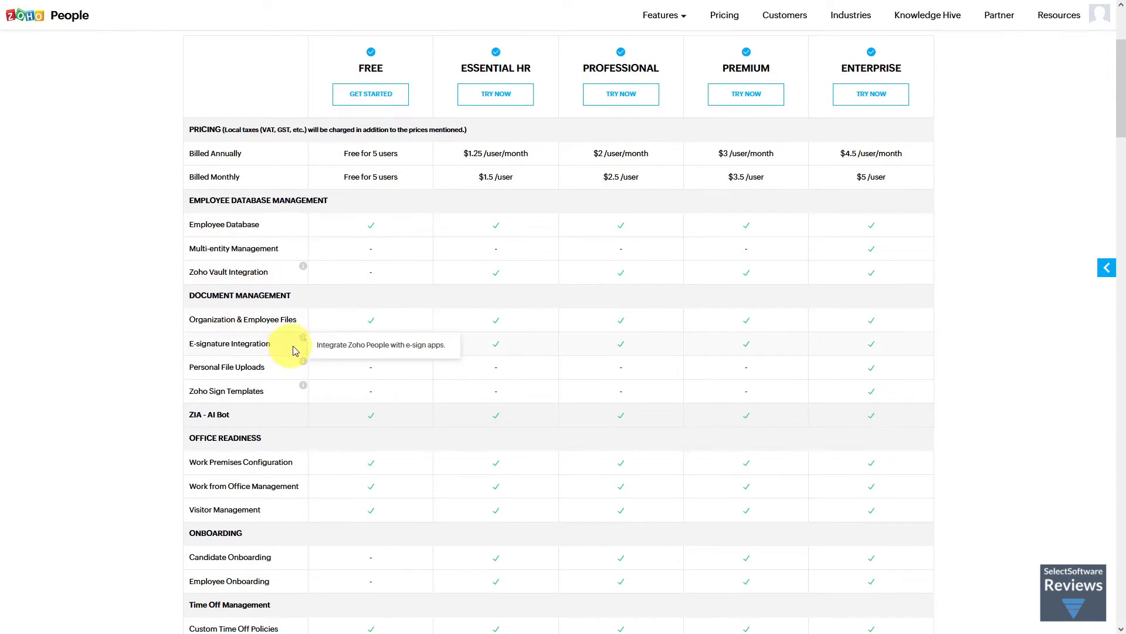
scroll(down, 3)
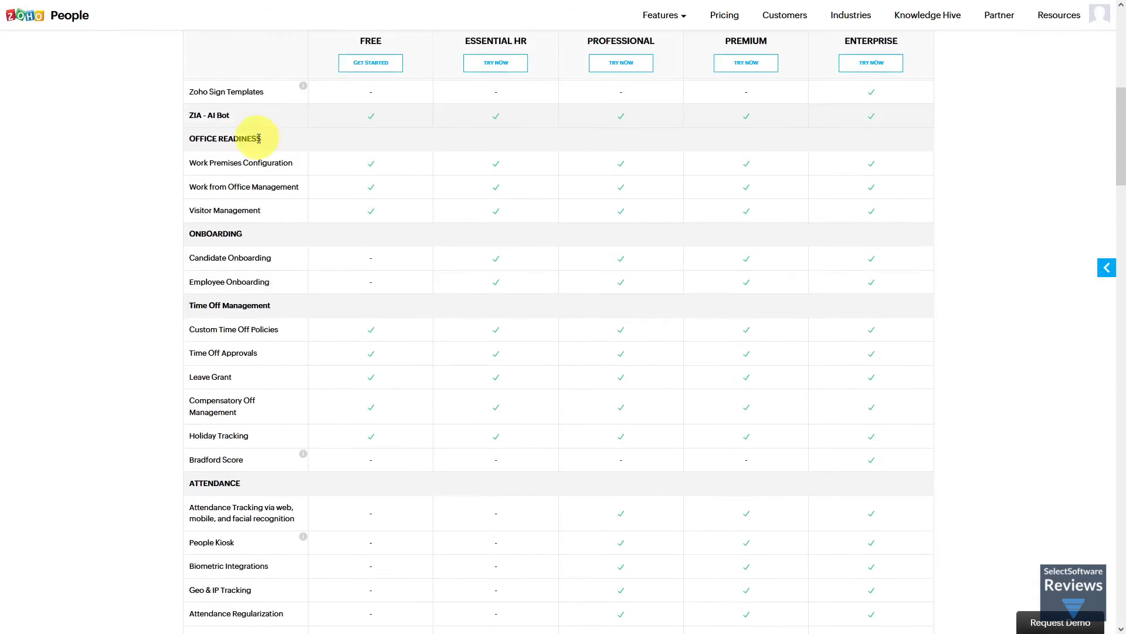
mouse_move(373, 449)
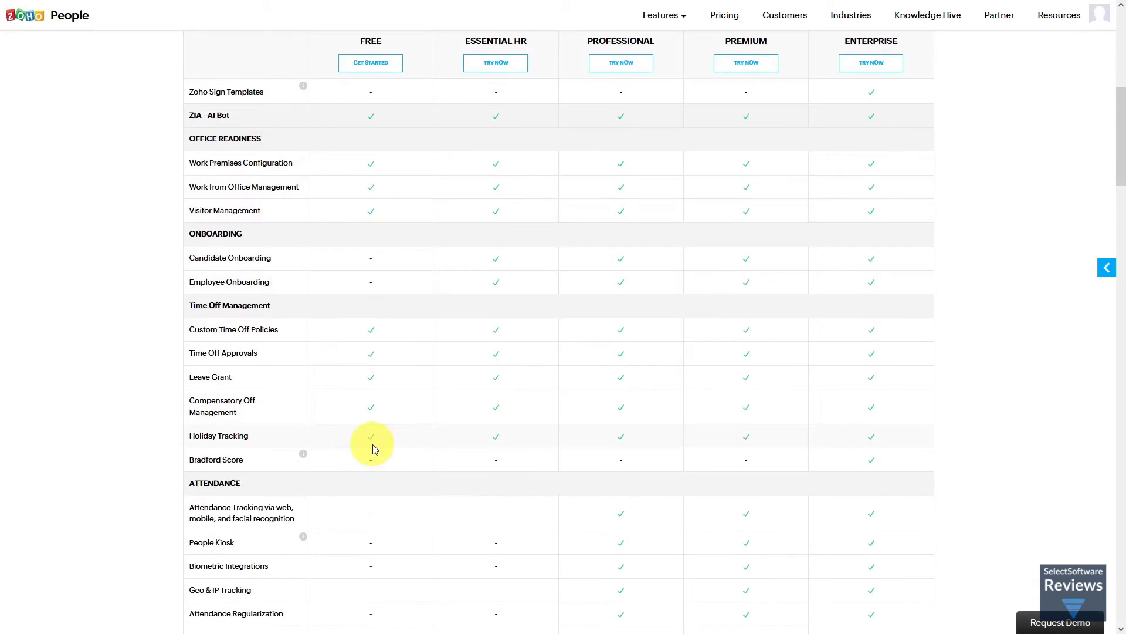
scroll(down, 3)
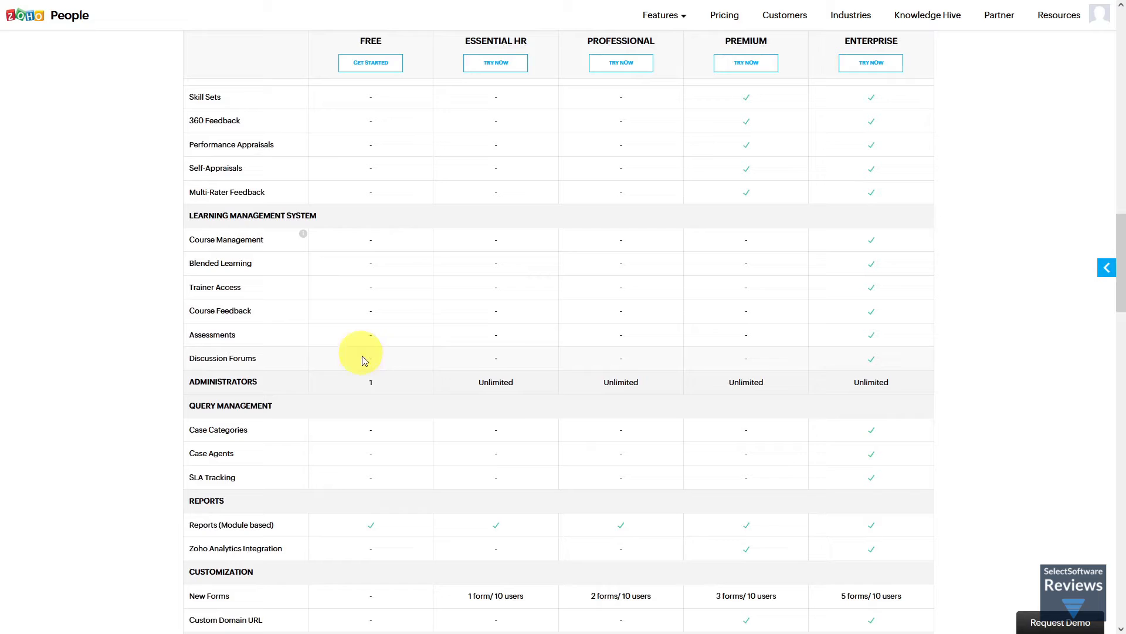
mouse_move(380, 386)
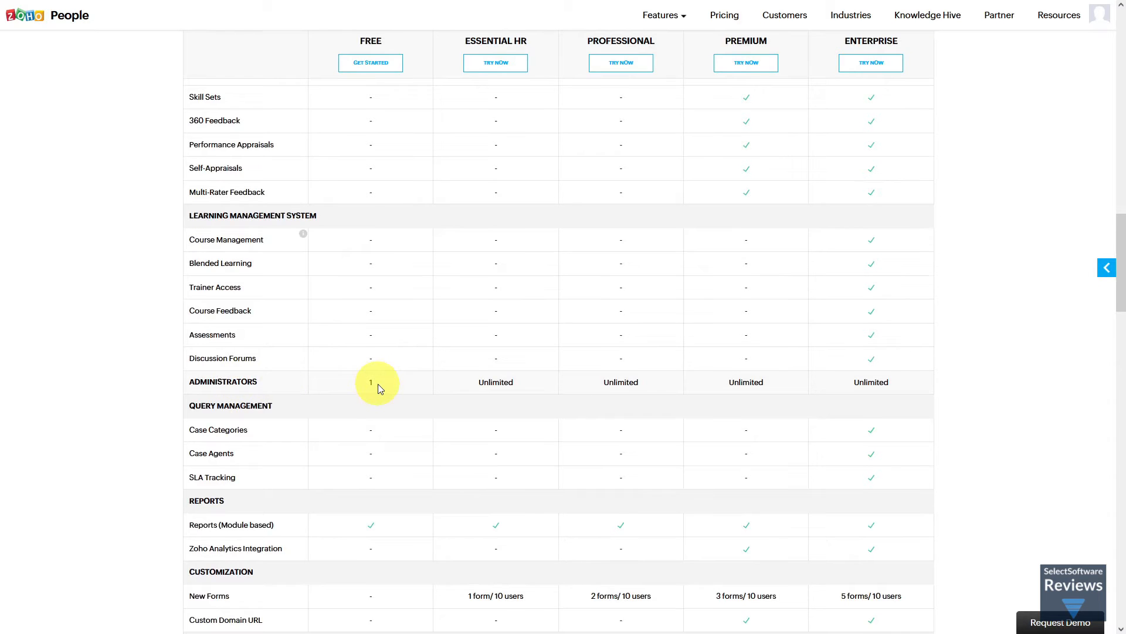
scroll(down, 3)
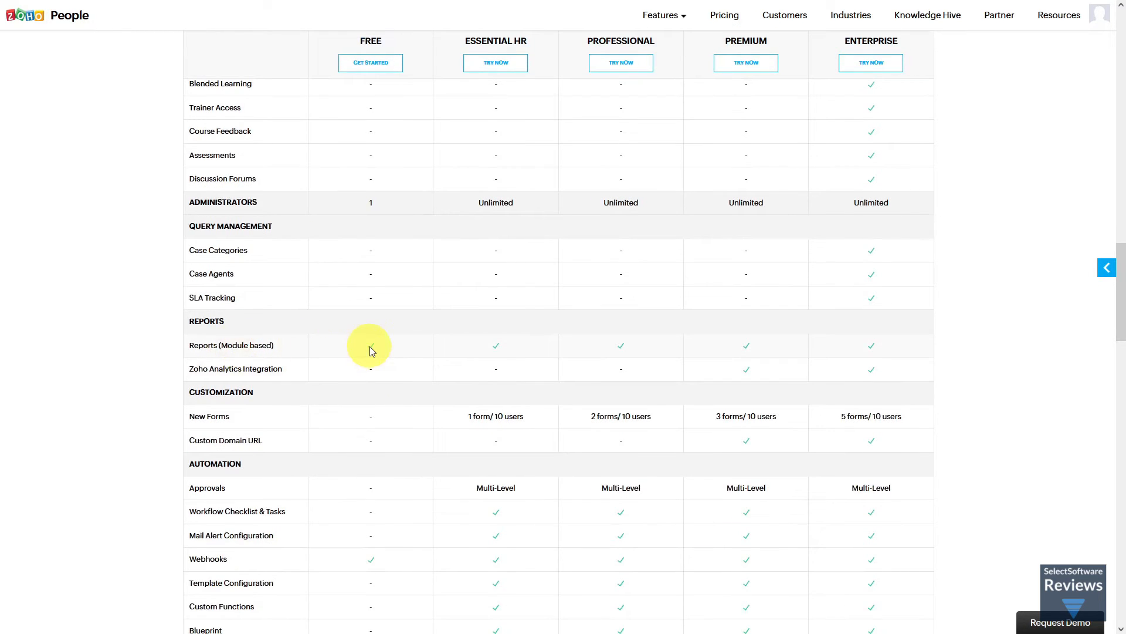
scroll(down, 3)
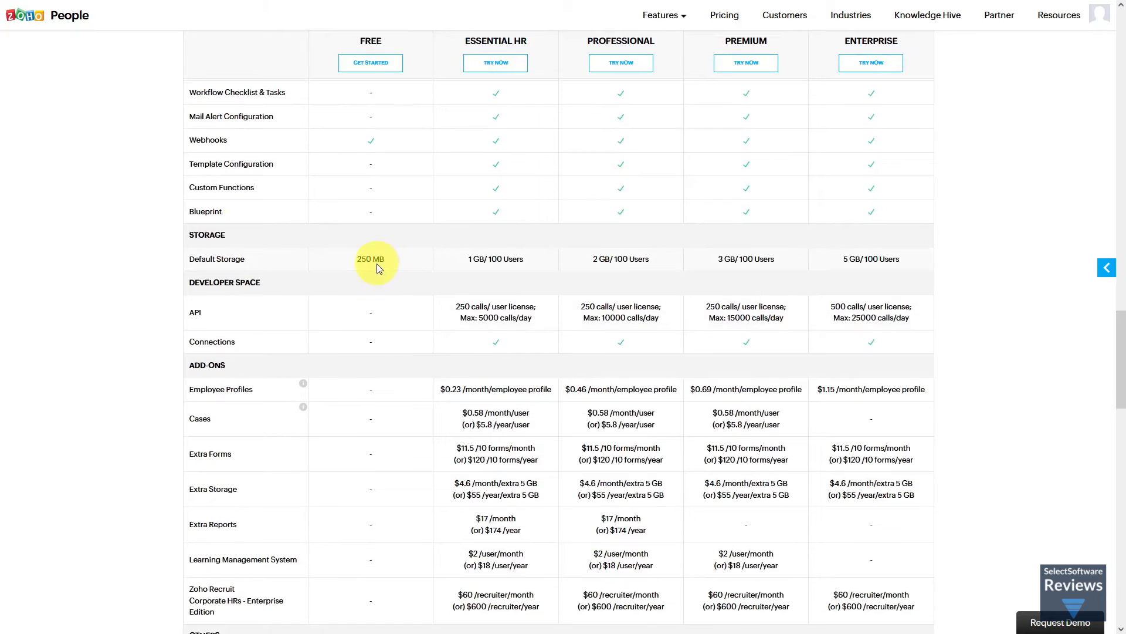
scroll(down, 3)
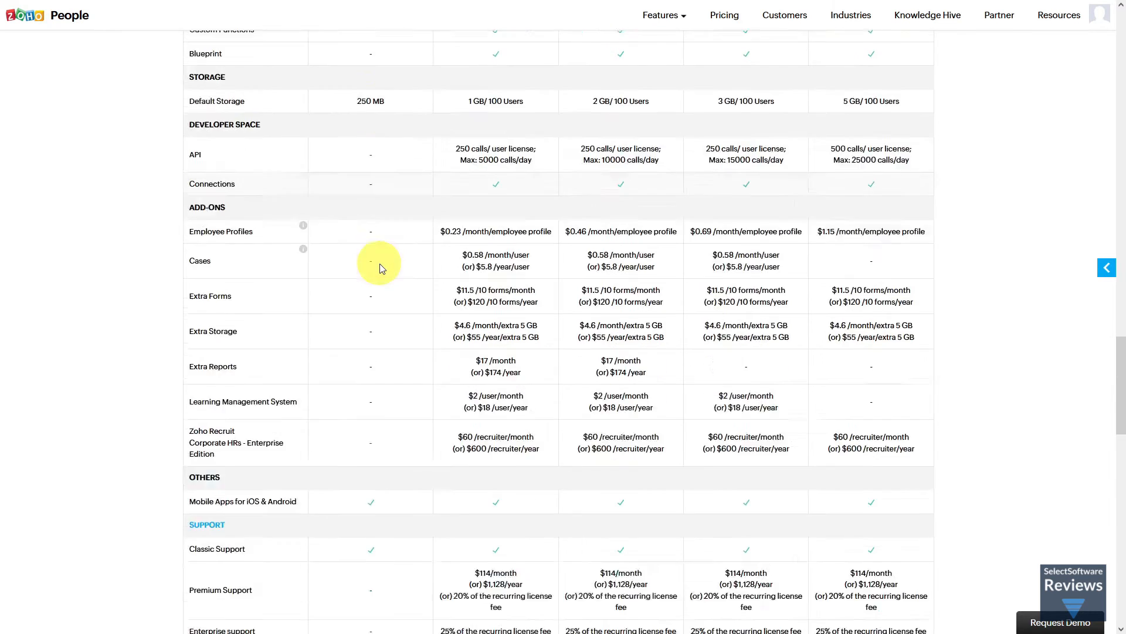
scroll(down, 3)
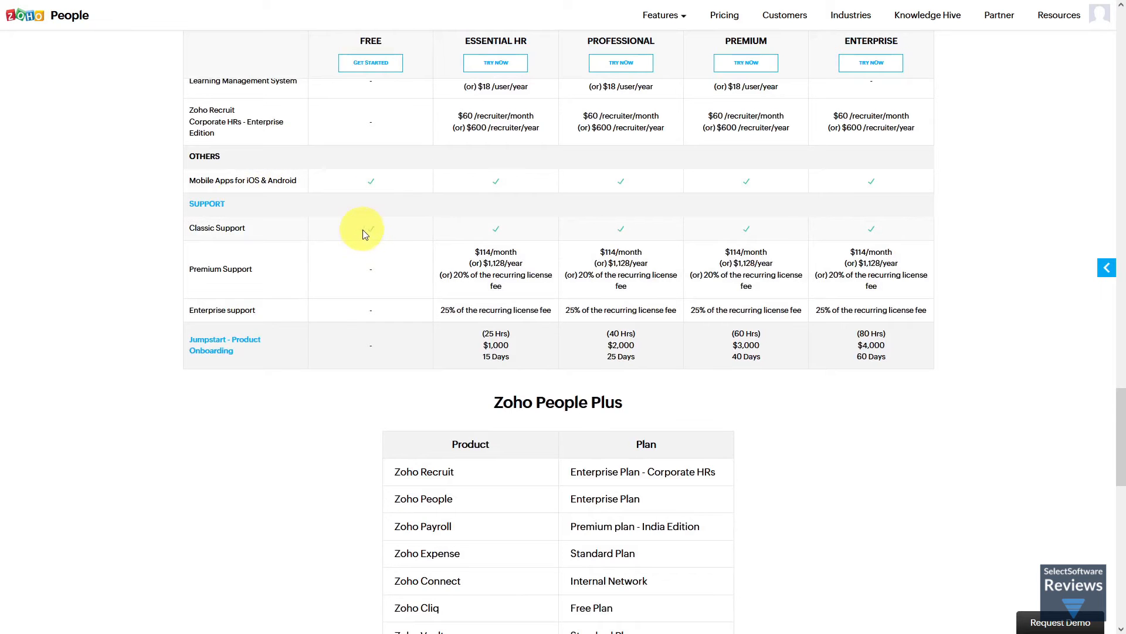
scroll(up, 3)
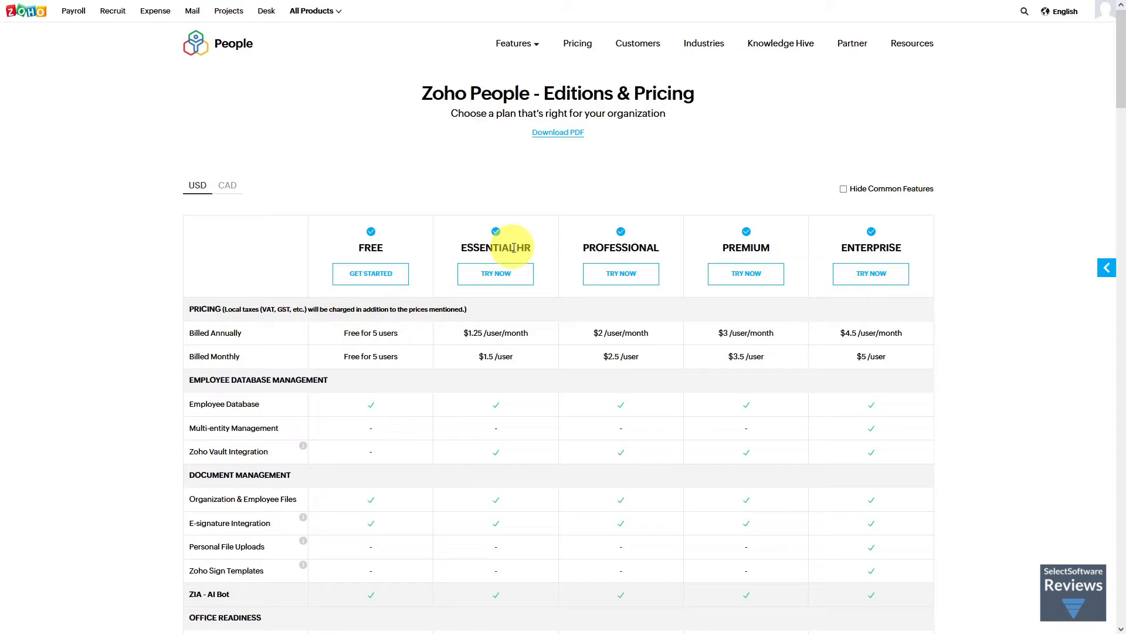
Scroll down the Essential HR column to the Add-ons prices, e.g. $0.23/month per employee profile
scroll(down, 3)
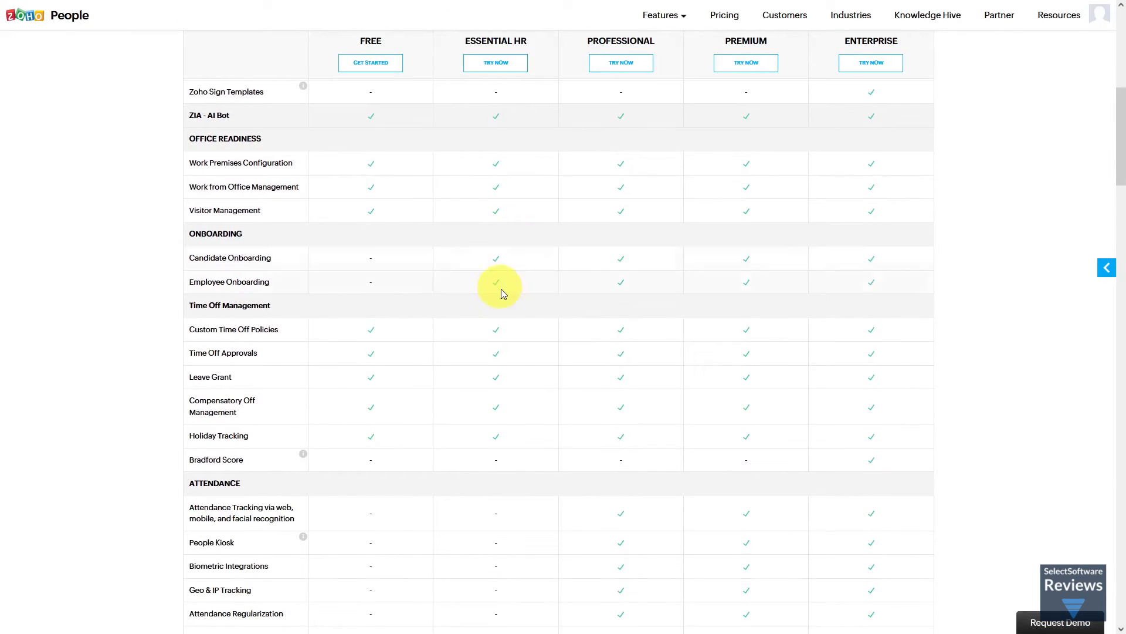
scroll(down, 3)
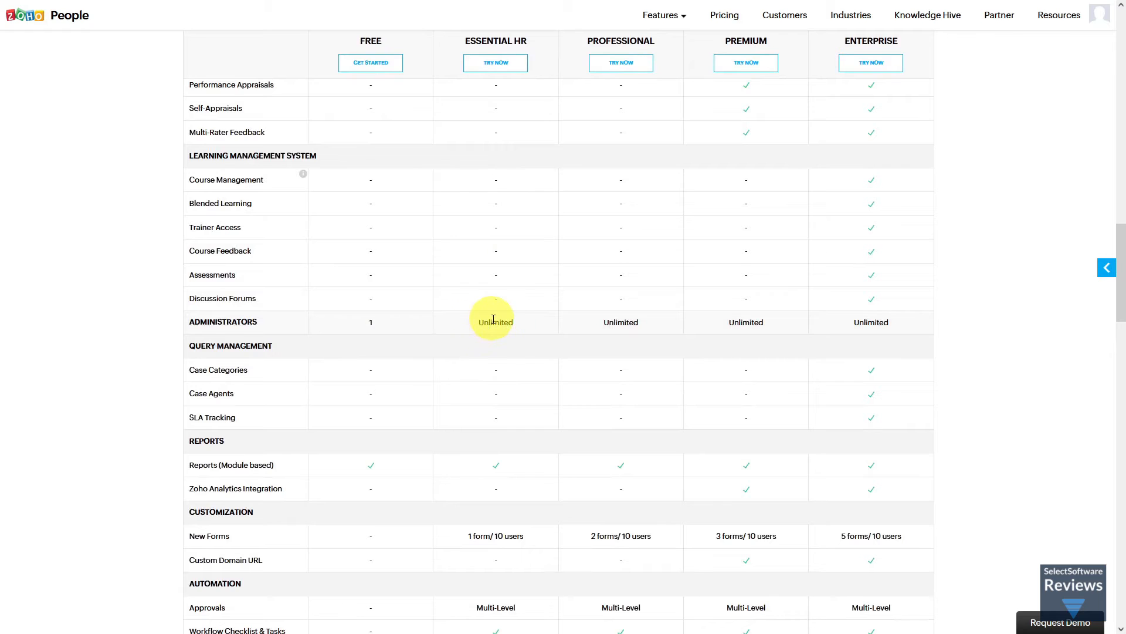
scroll(down, 3)
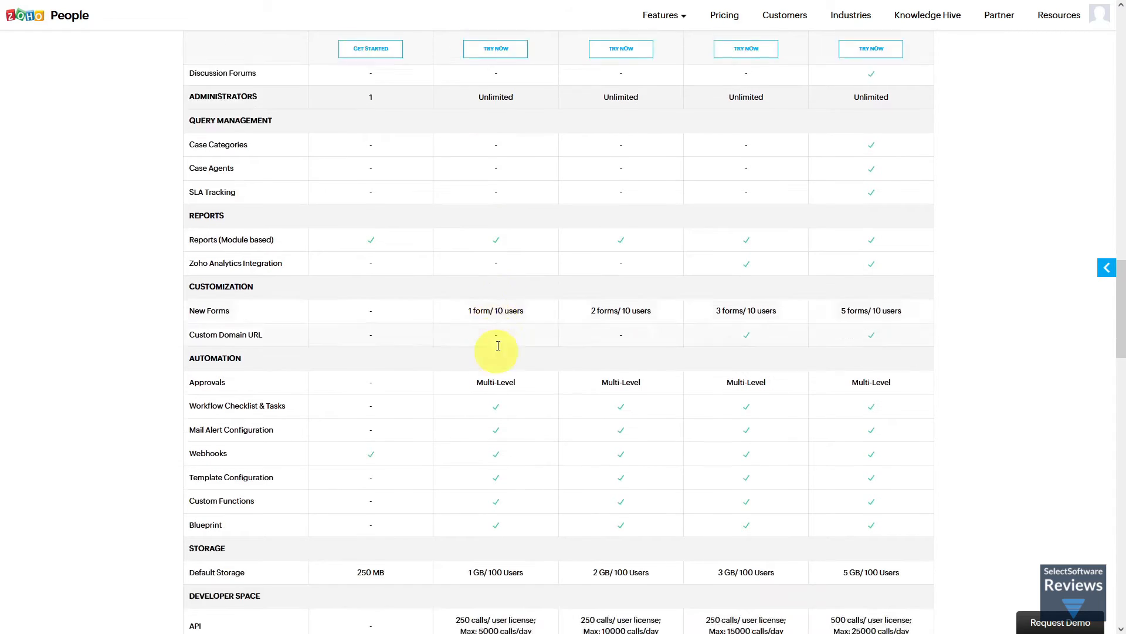
scroll(down, 3)
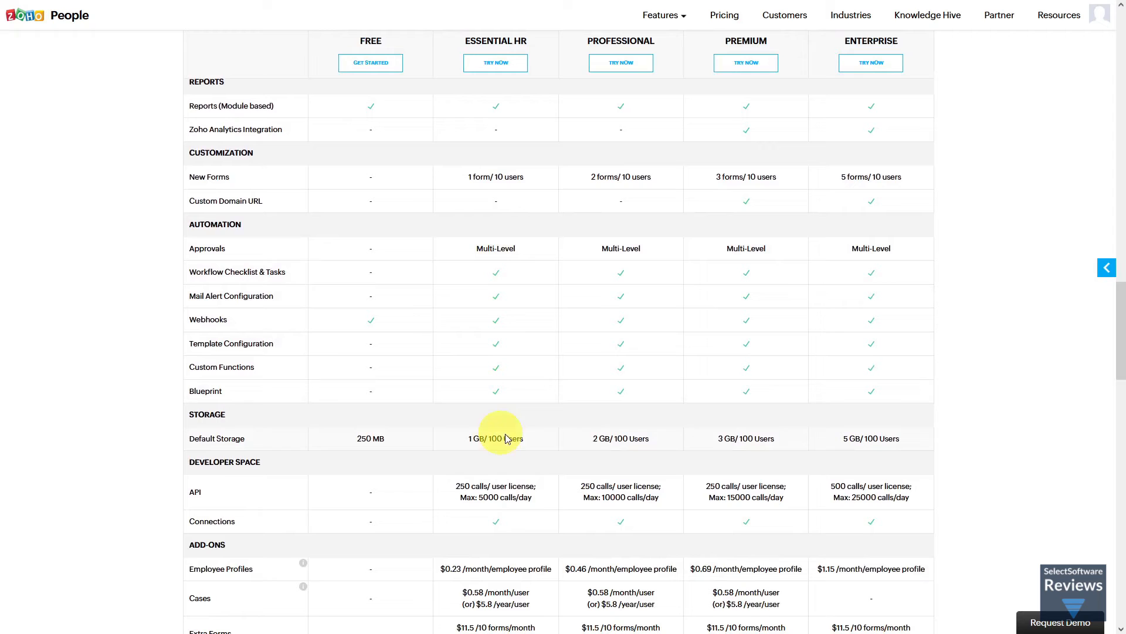
mouse_move(503, 499)
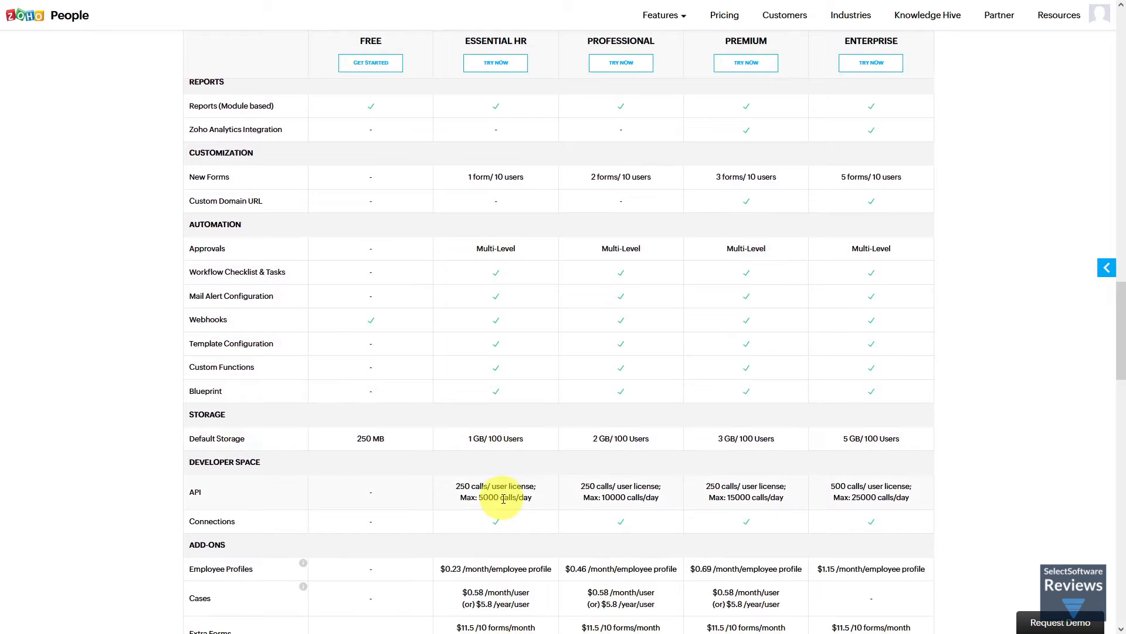
scroll(down, 3)
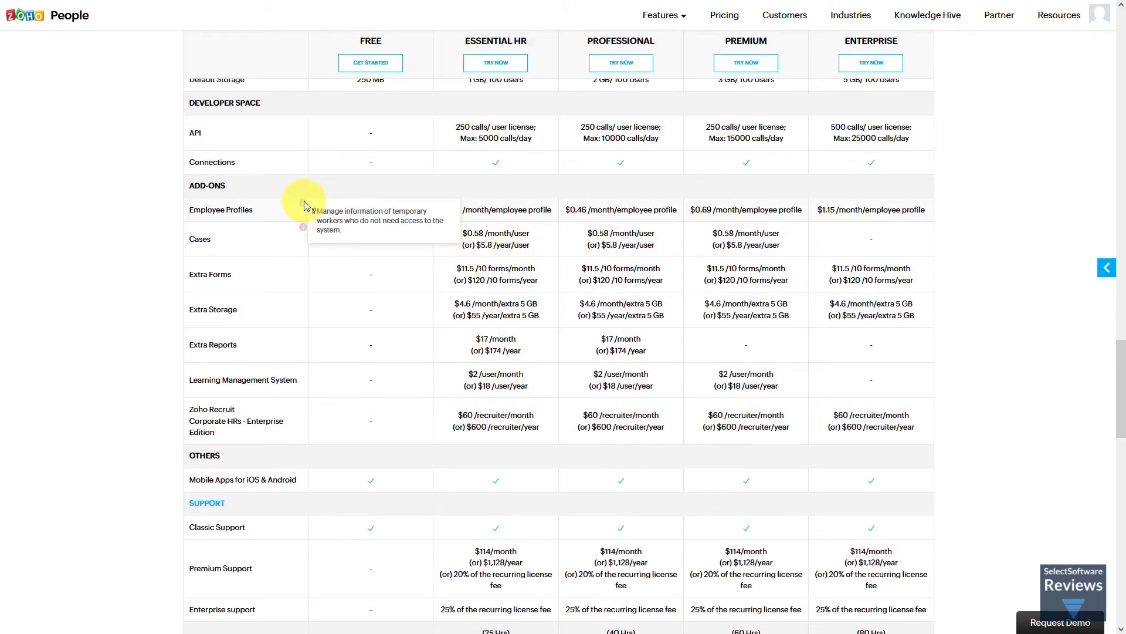
mouse_move(304, 233)
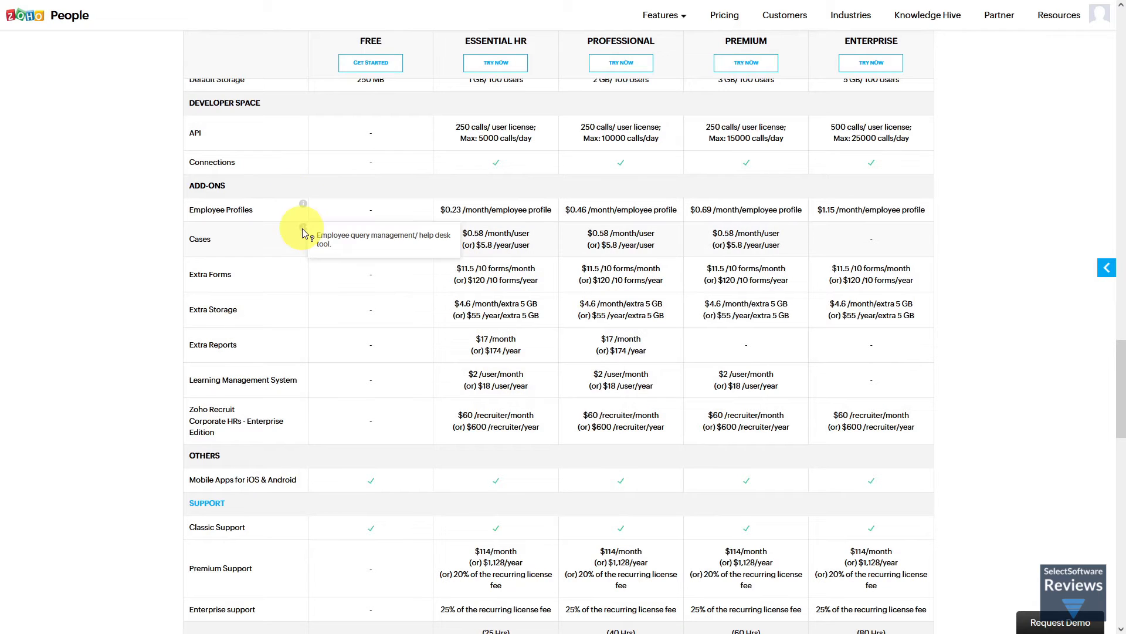
mouse_move(261, 276)
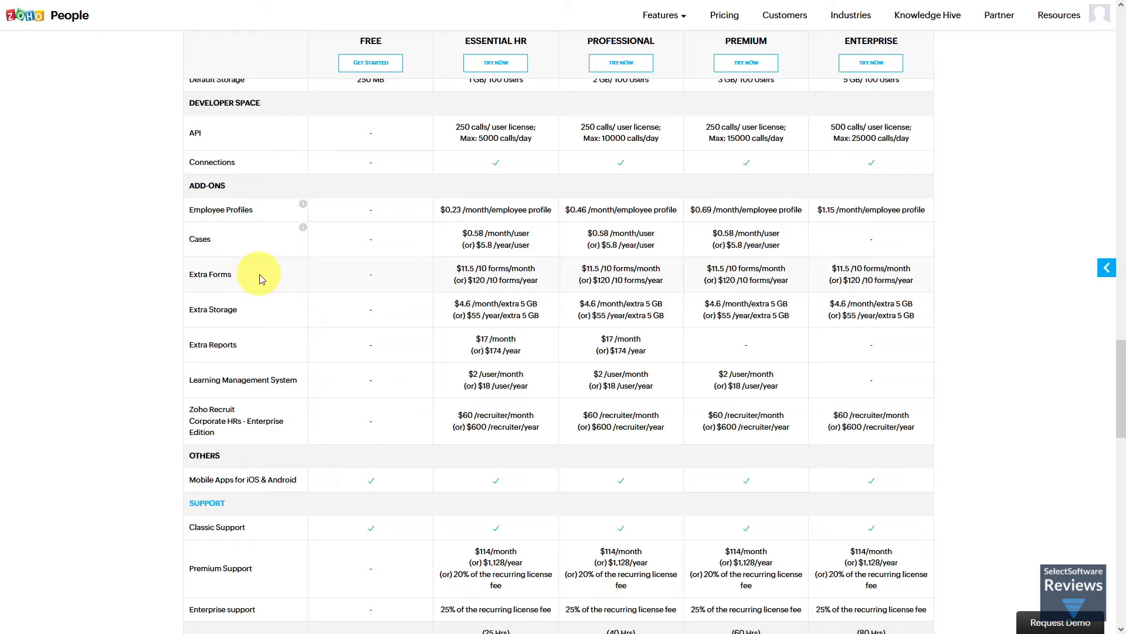
mouse_move(270, 350)
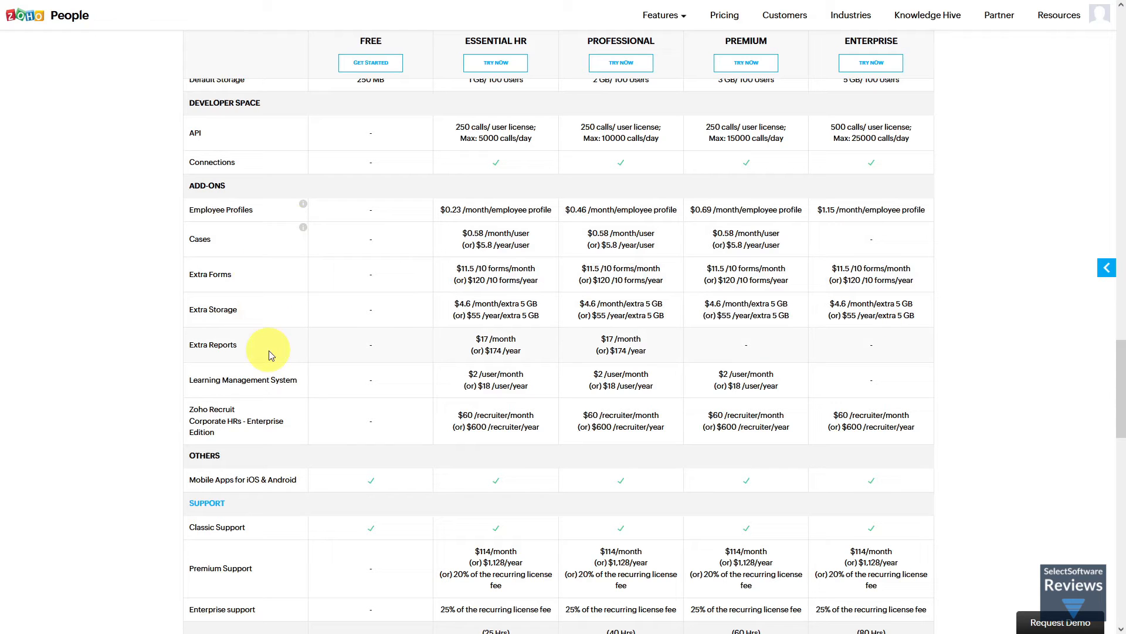
mouse_move(278, 421)
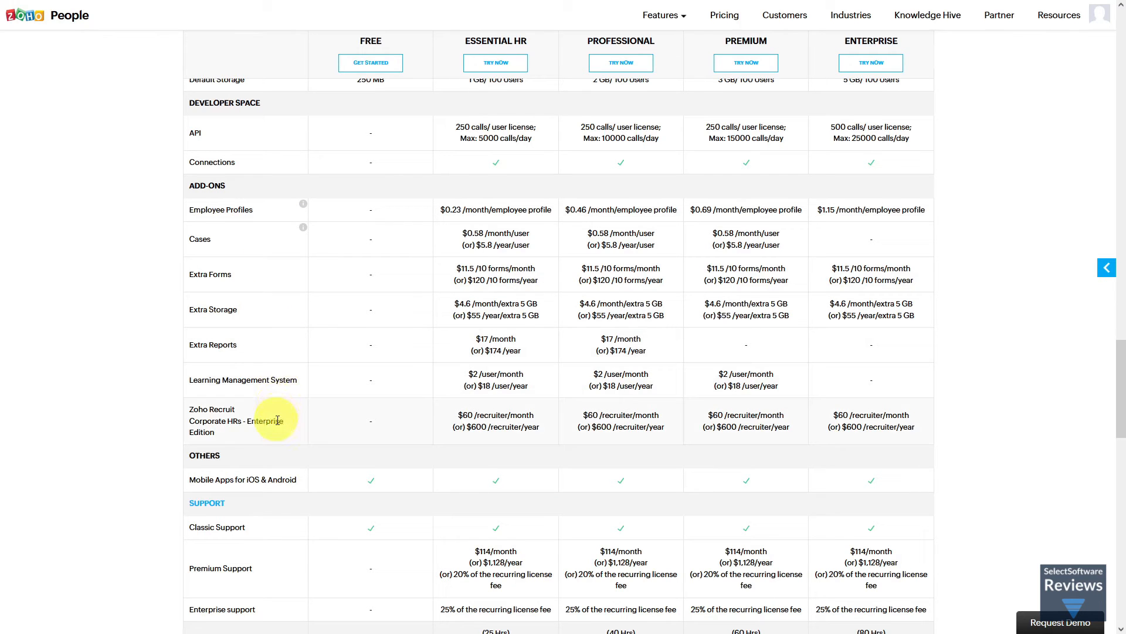
scroll(down, 3)
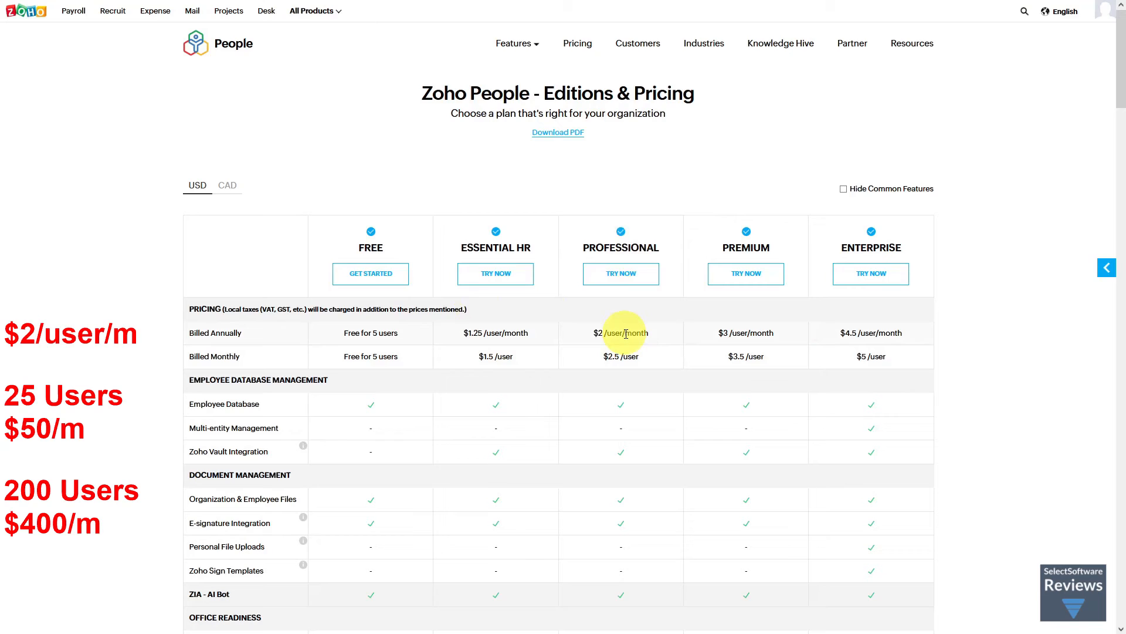
Scroll through the Professional and Premium columns to Customization, where Premium offers 3 forms/10 users
scroll(down, 3)
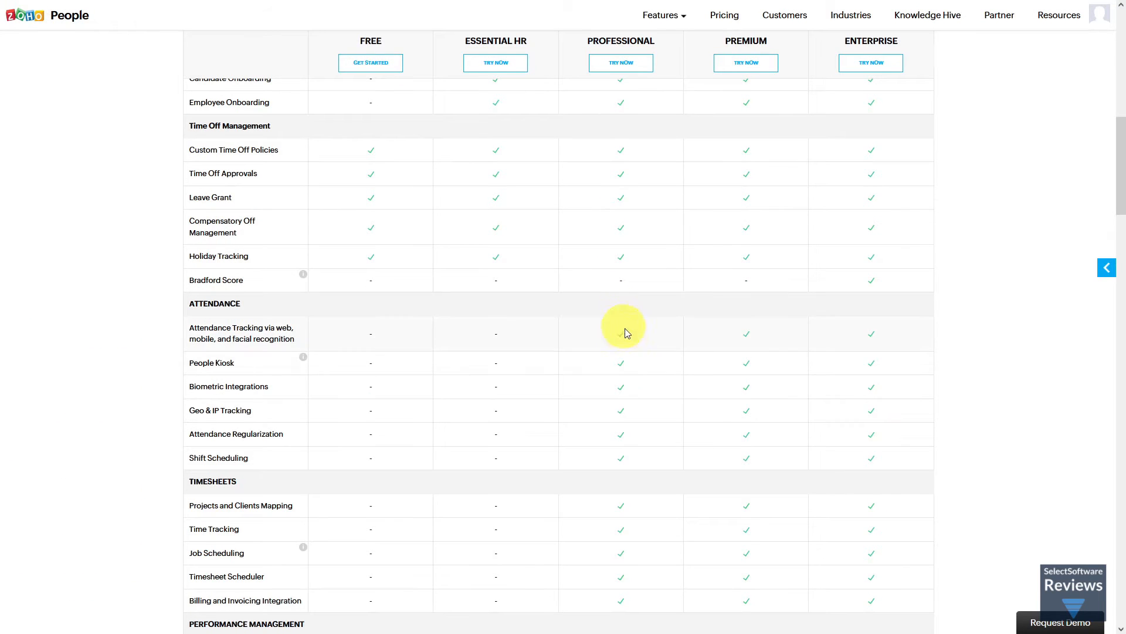
scroll(down, 3)
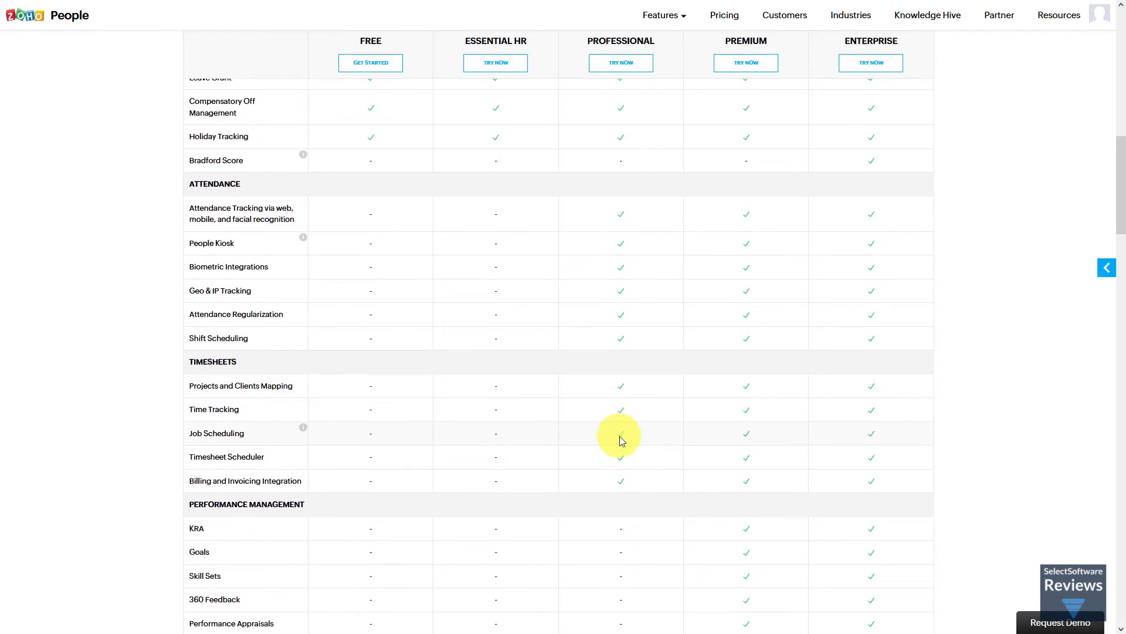
scroll(down, 3)
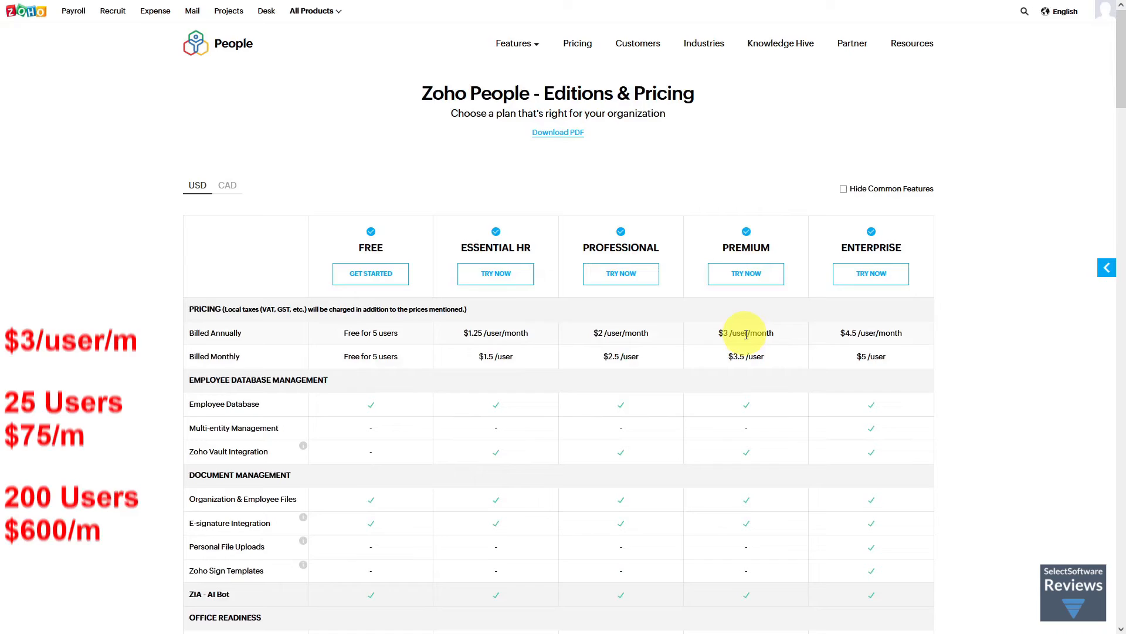
scroll(down, 3)
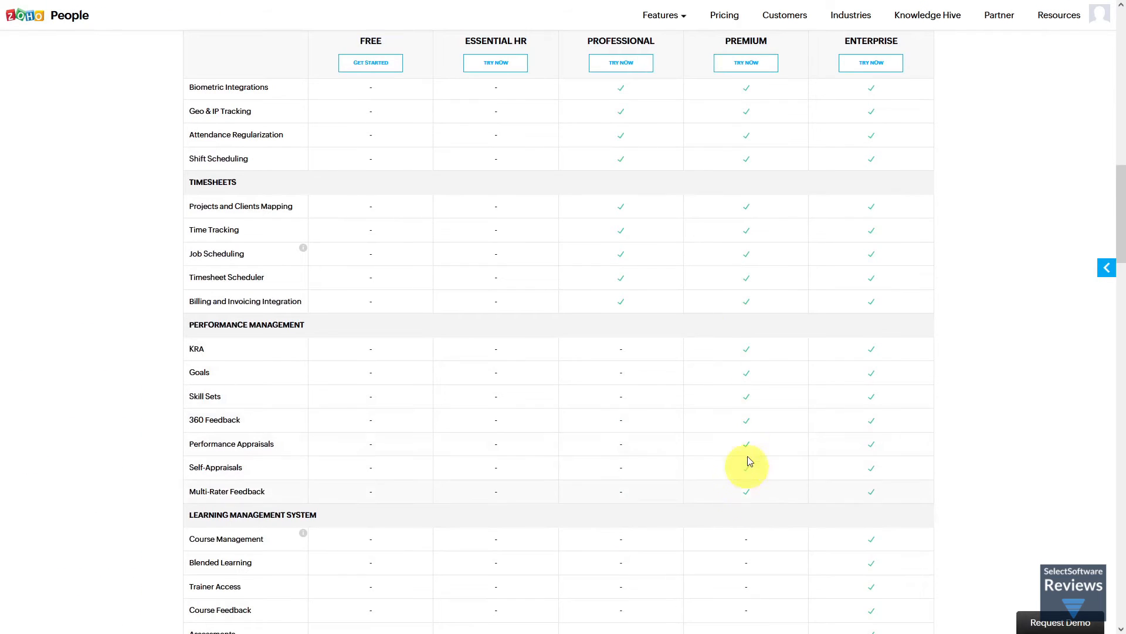
scroll(down, 3)
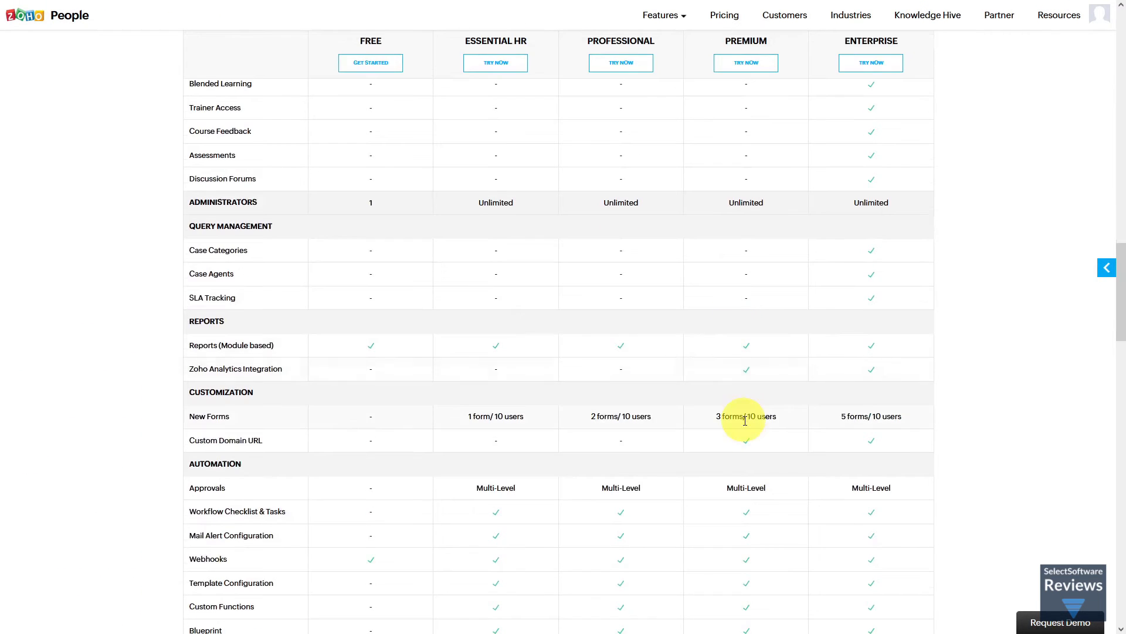
scroll(down, 3)
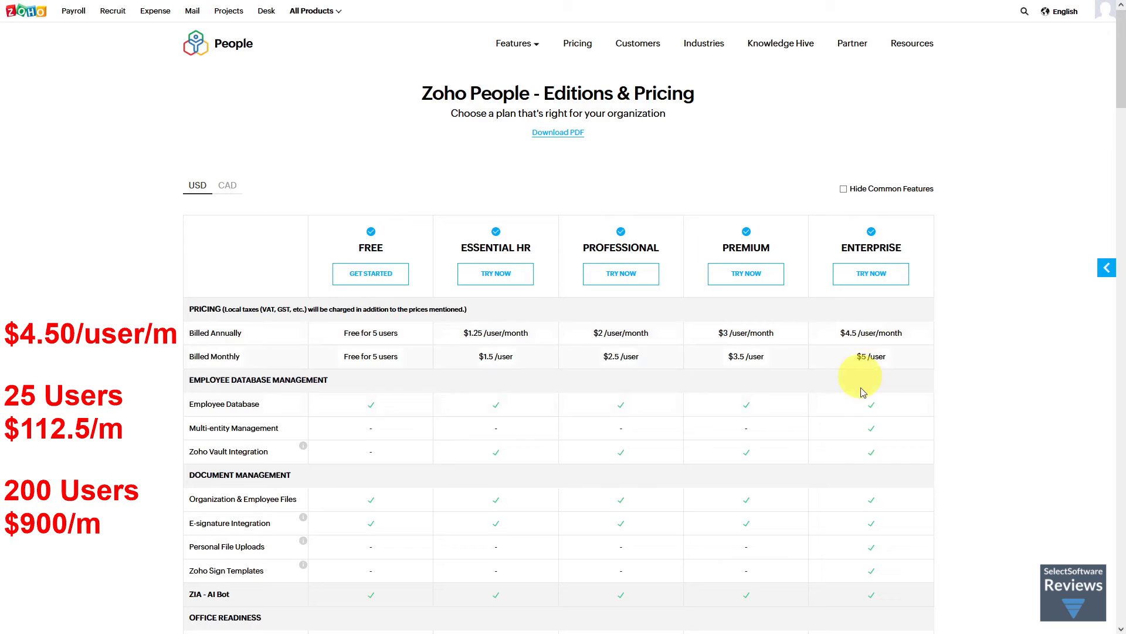
mouse_move(271, 547)
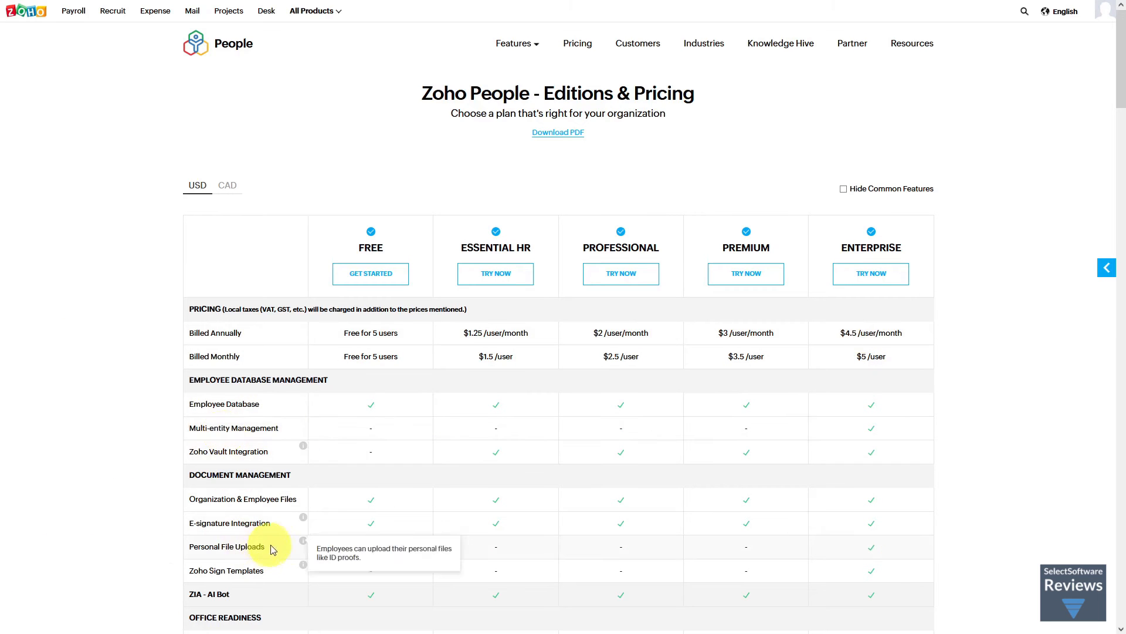
Scroll the Enterprise column to the Storage and API rows: 5 GB/100 users, 500 calls per license
scroll(down, 3)
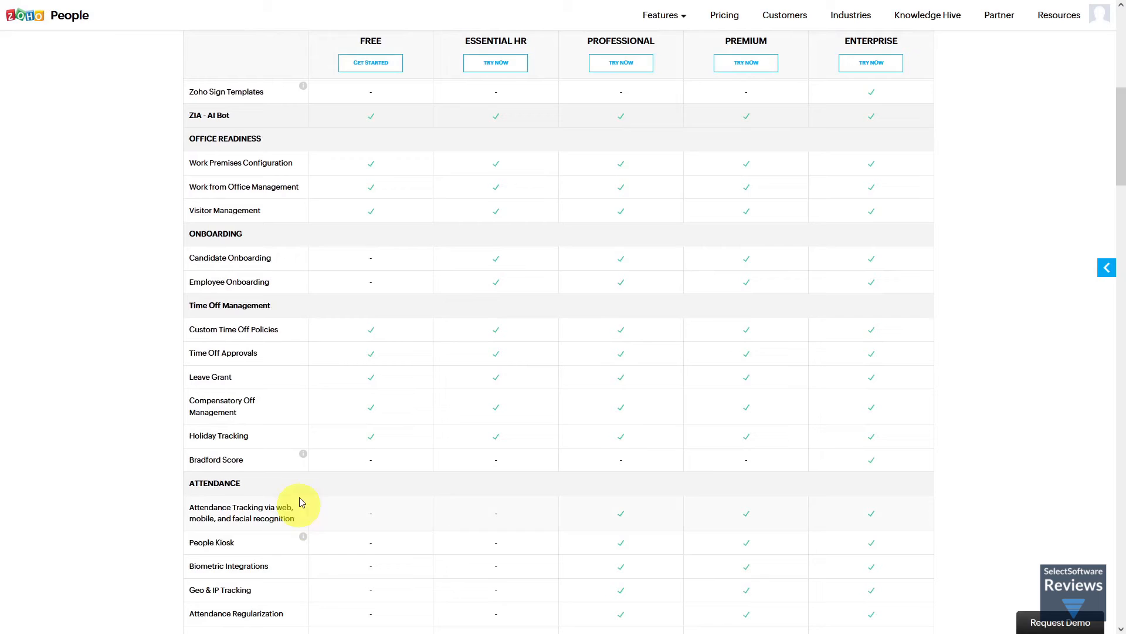
mouse_move(303, 454)
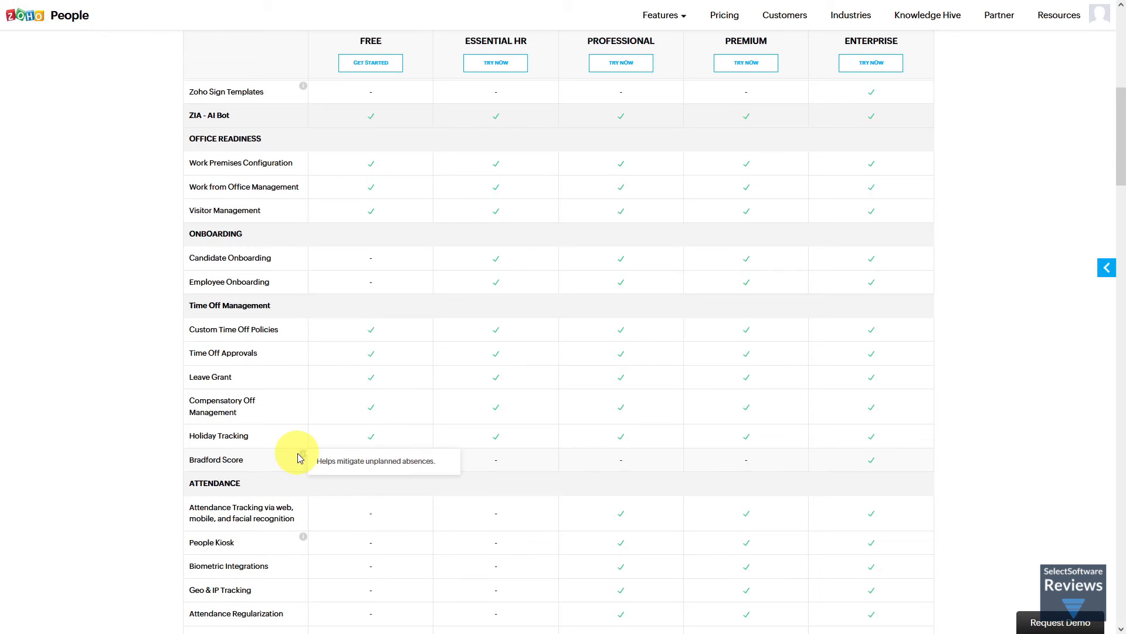
scroll(down, 3)
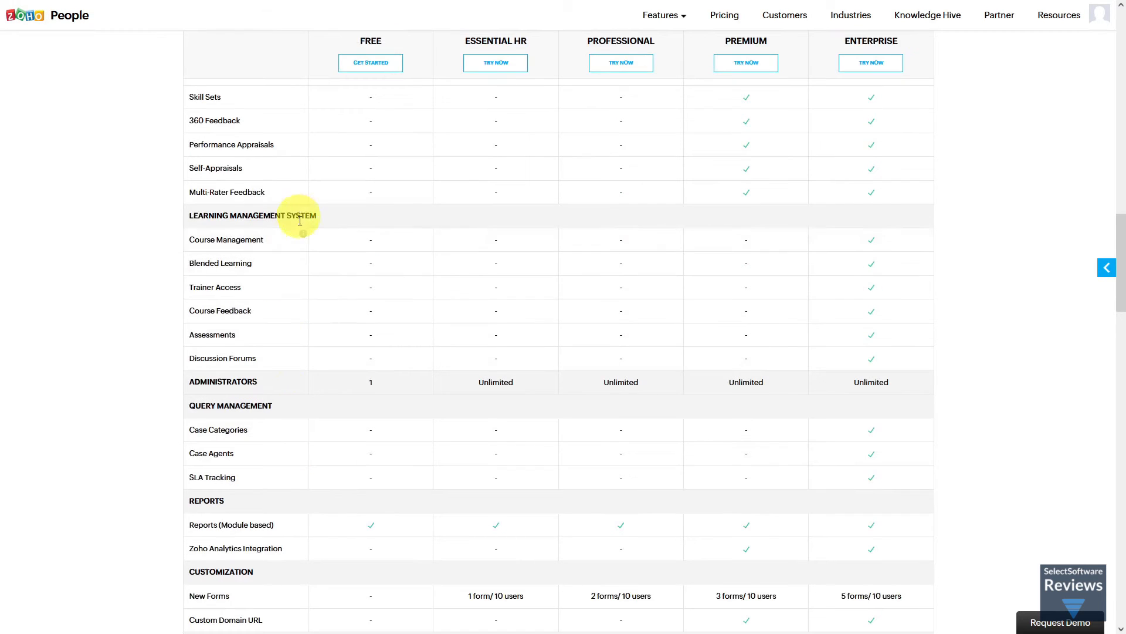
scroll(down, 3)
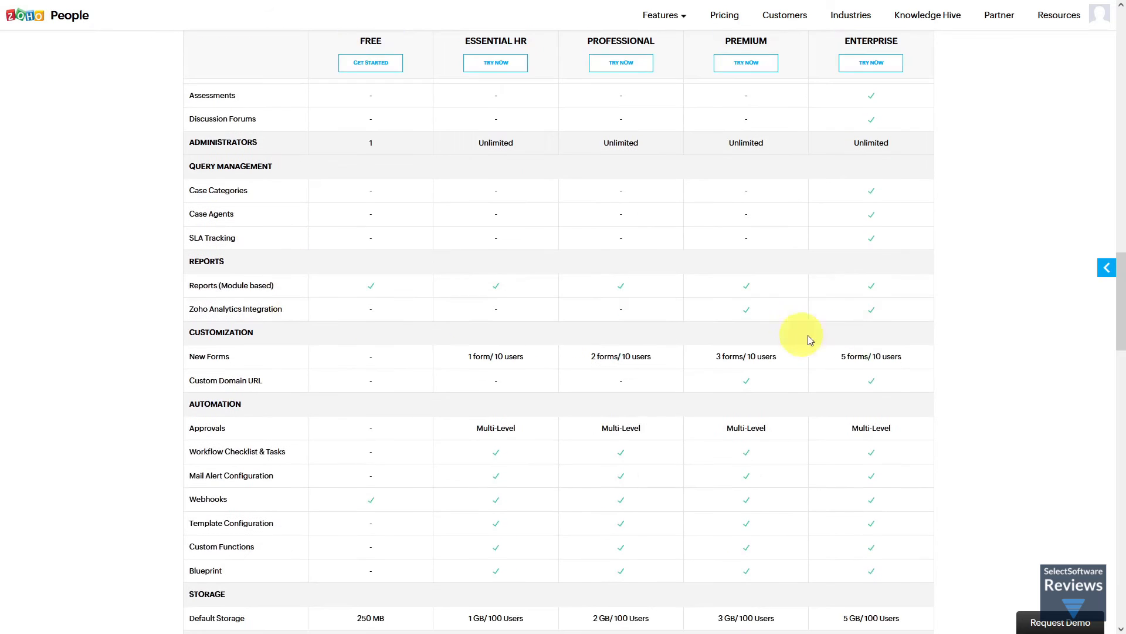
scroll(down, 3)
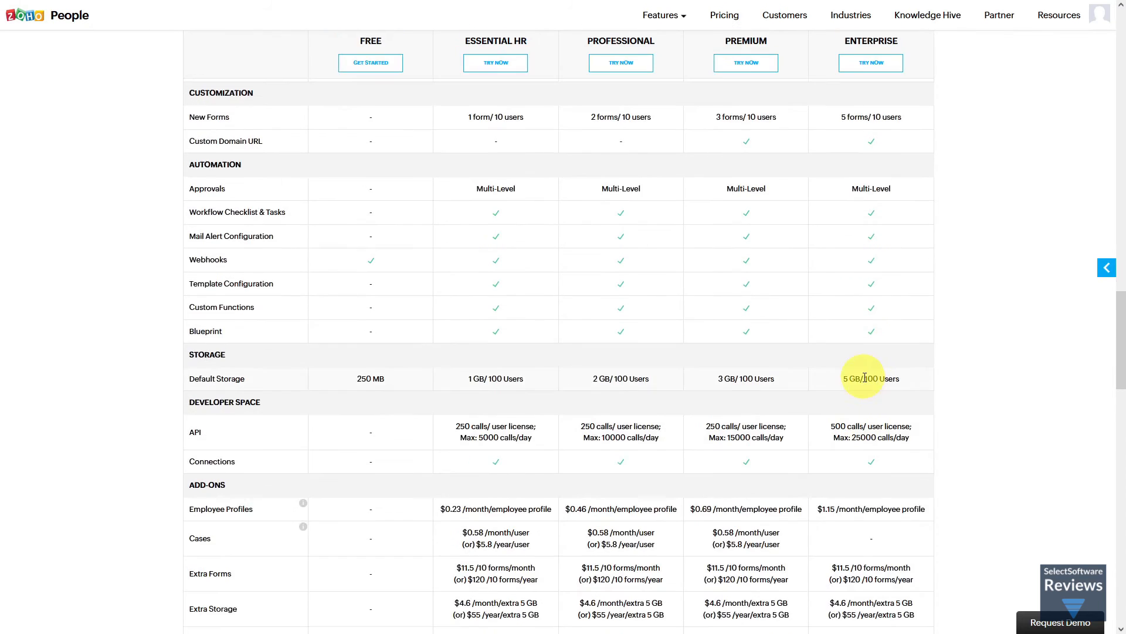
Scroll past the support tiers and Jumpstart onboarding to the Zoho People Plus bundle table
scroll(down, 3)
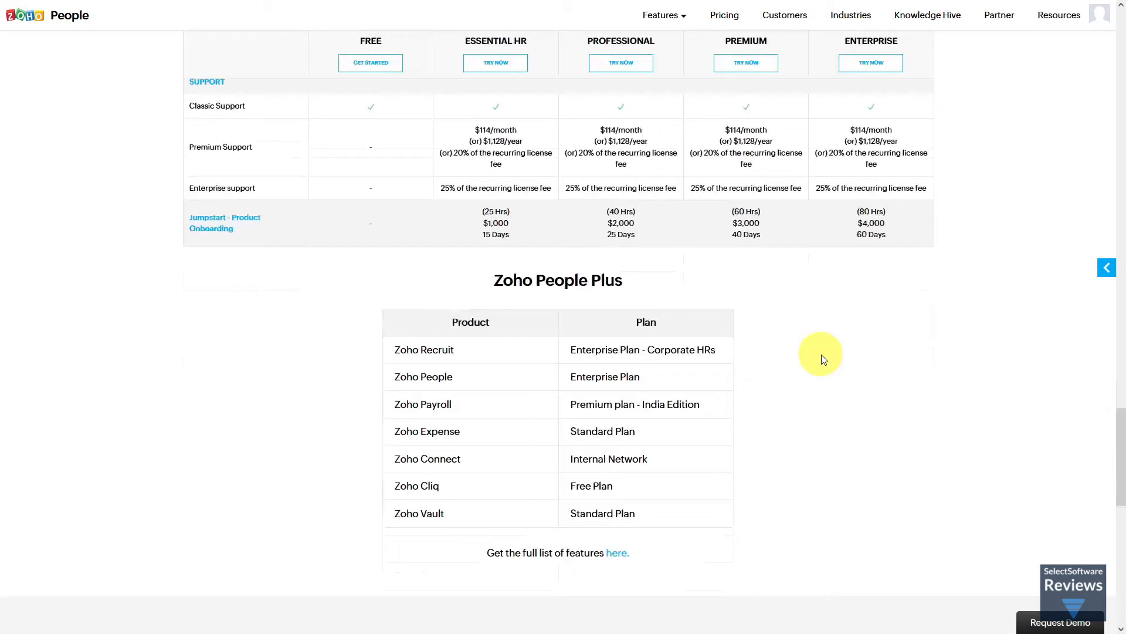
scroll(down, 3)
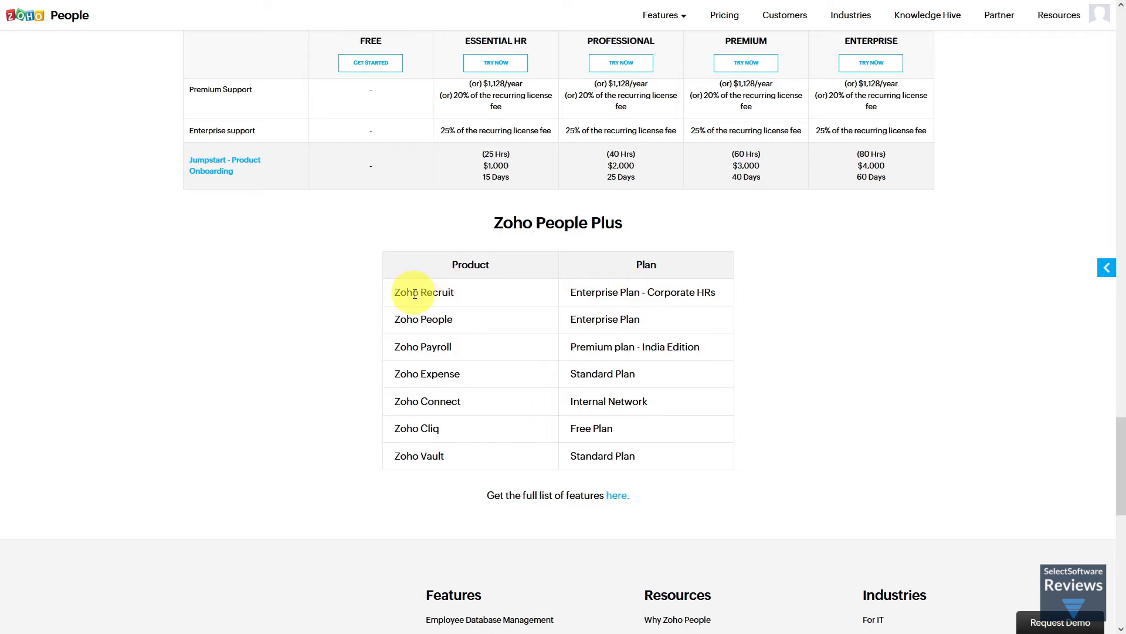
mouse_move(424, 330)
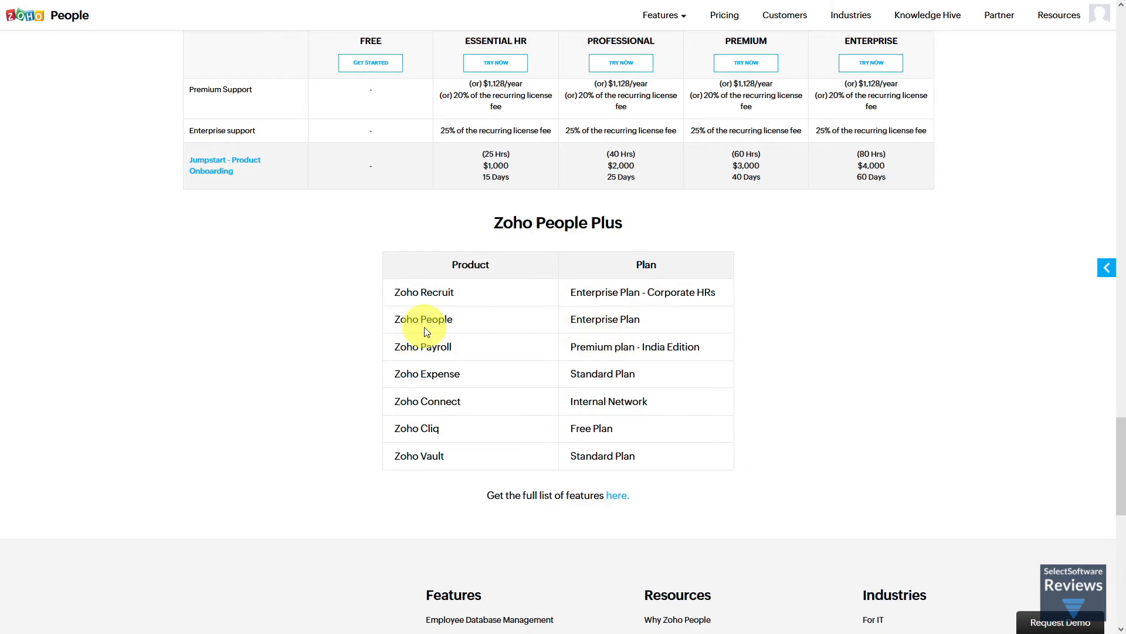
mouse_move(430, 351)
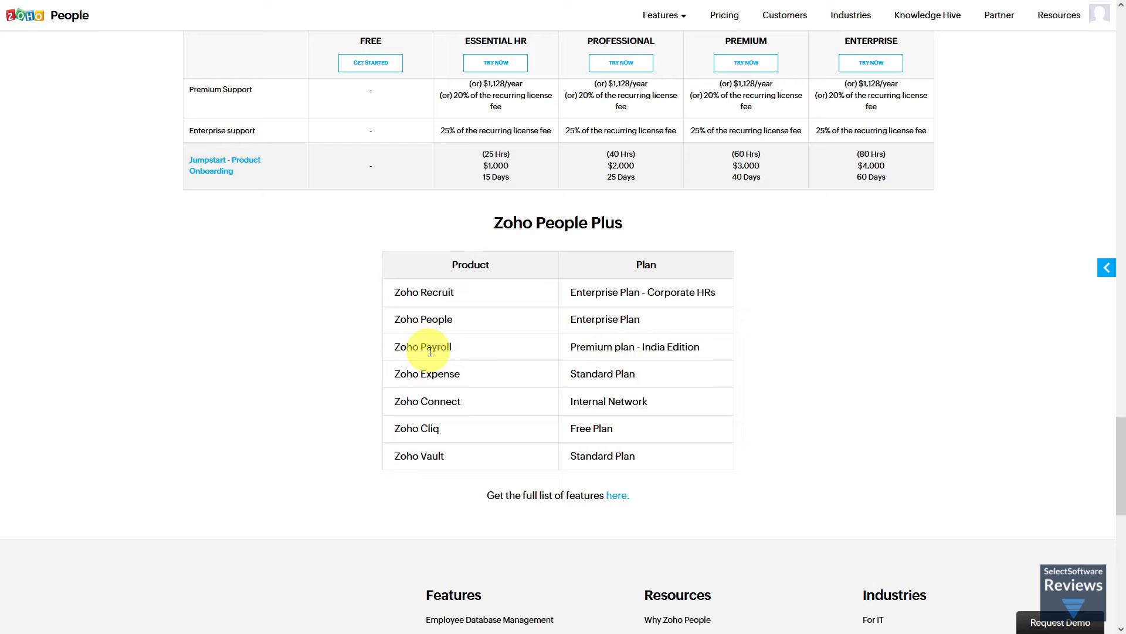
mouse_move(442, 408)
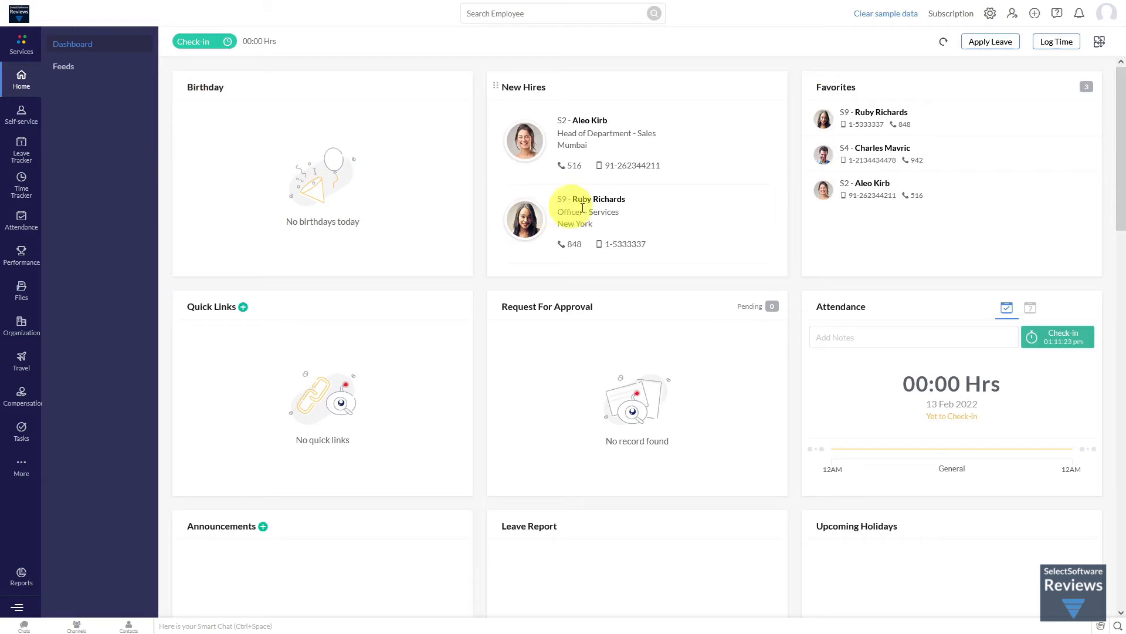
mouse_move(891, 115)
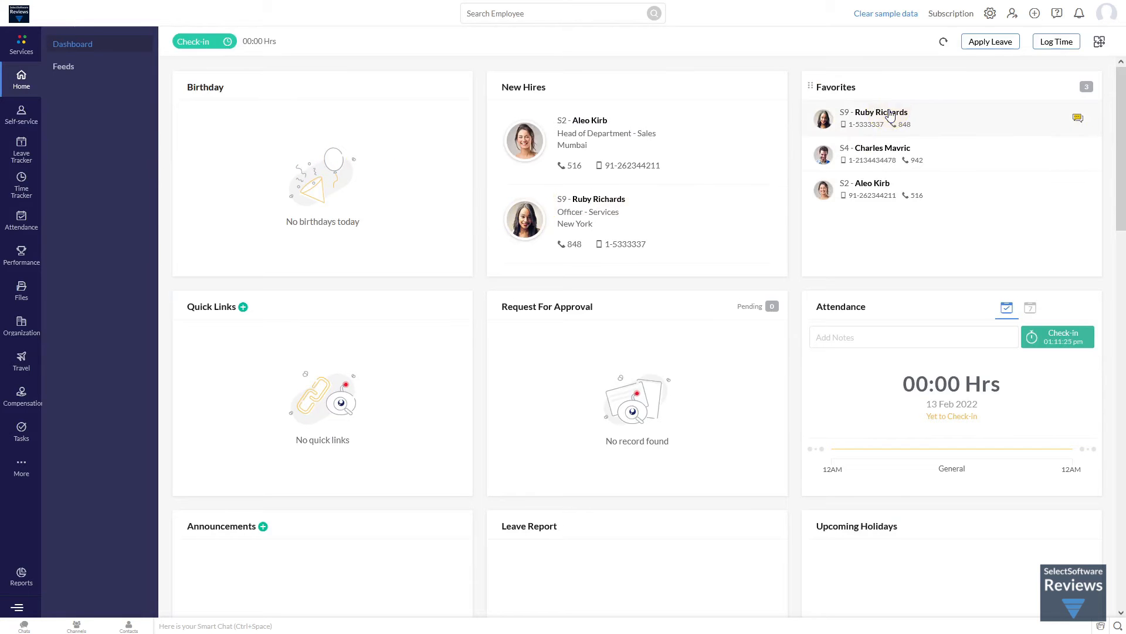
View the sample employee's org hierarchy, then their attendance for 13–19 Feb 2022
click(881, 112)
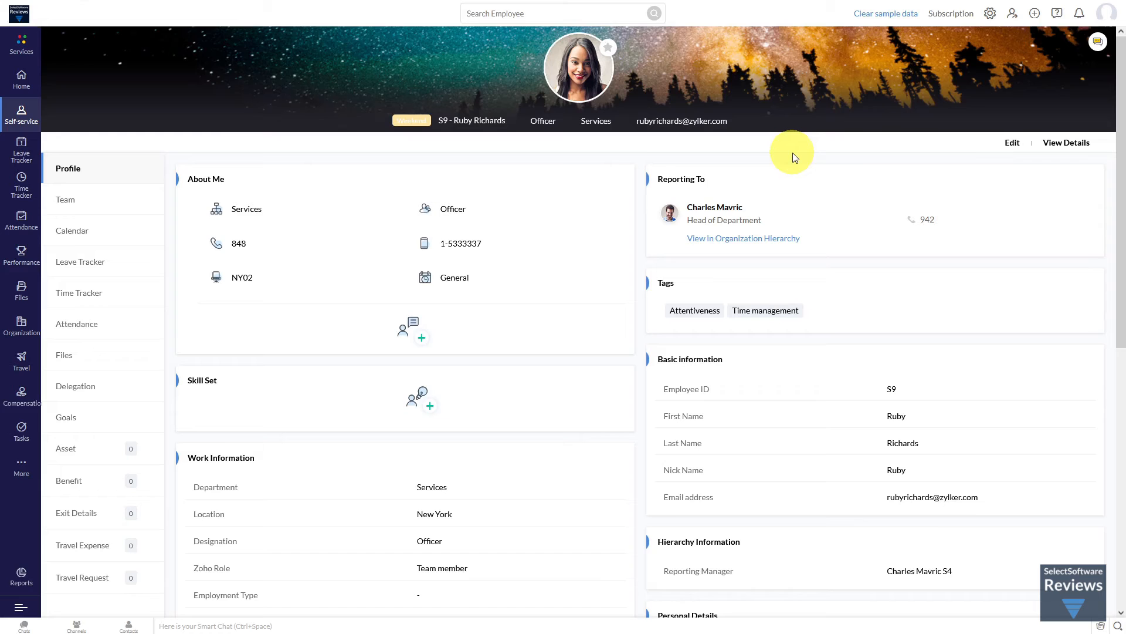
mouse_move(747, 239)
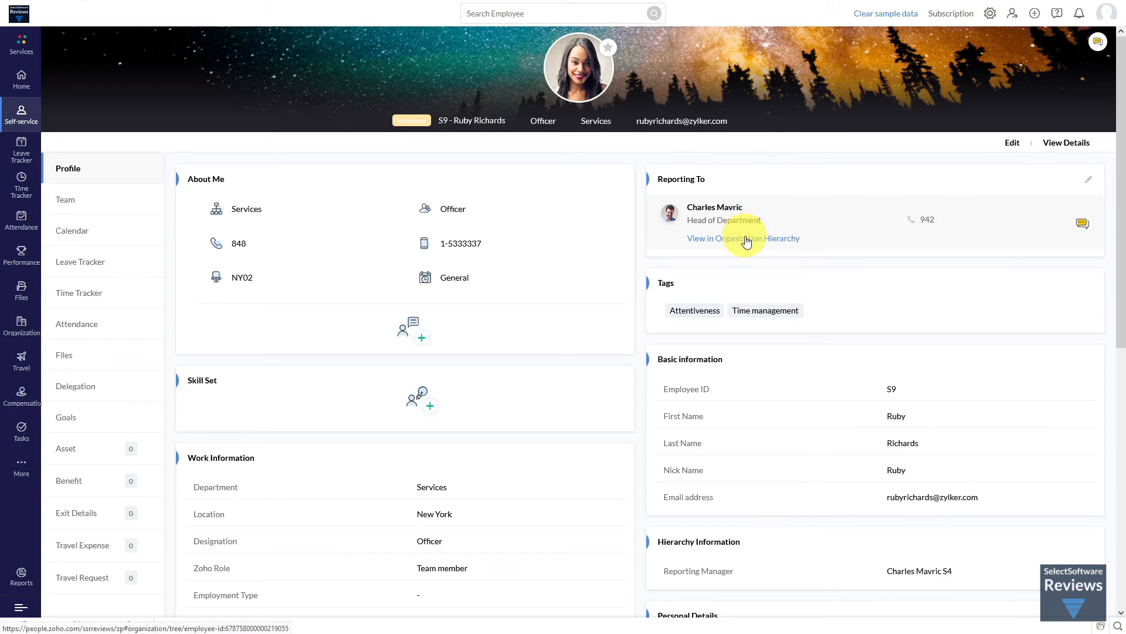
click(743, 238)
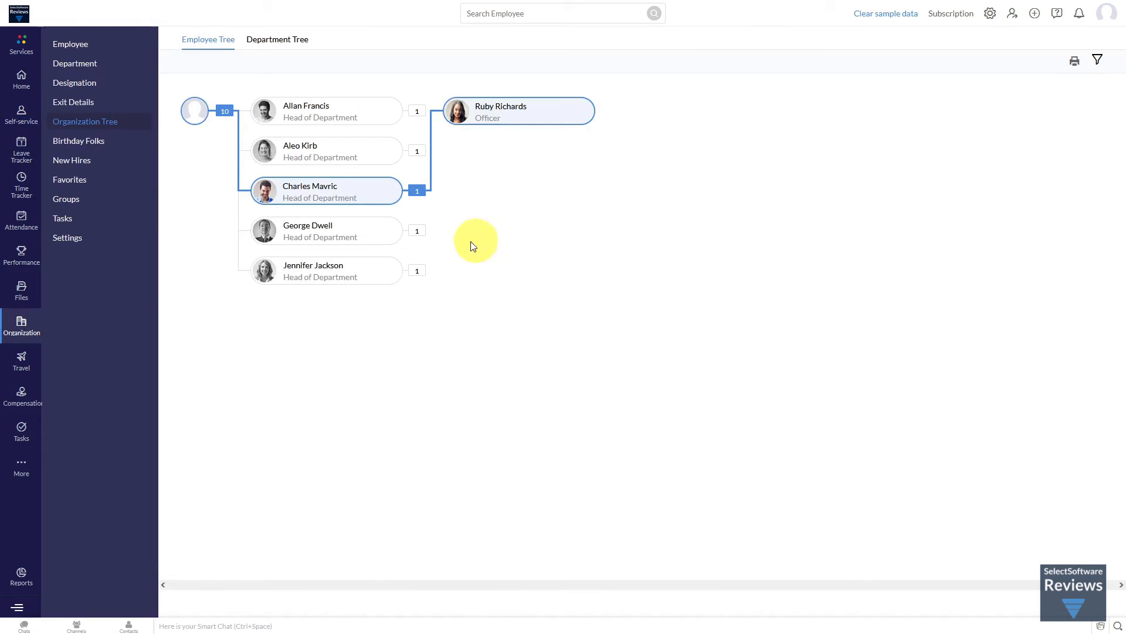
click(21, 115)
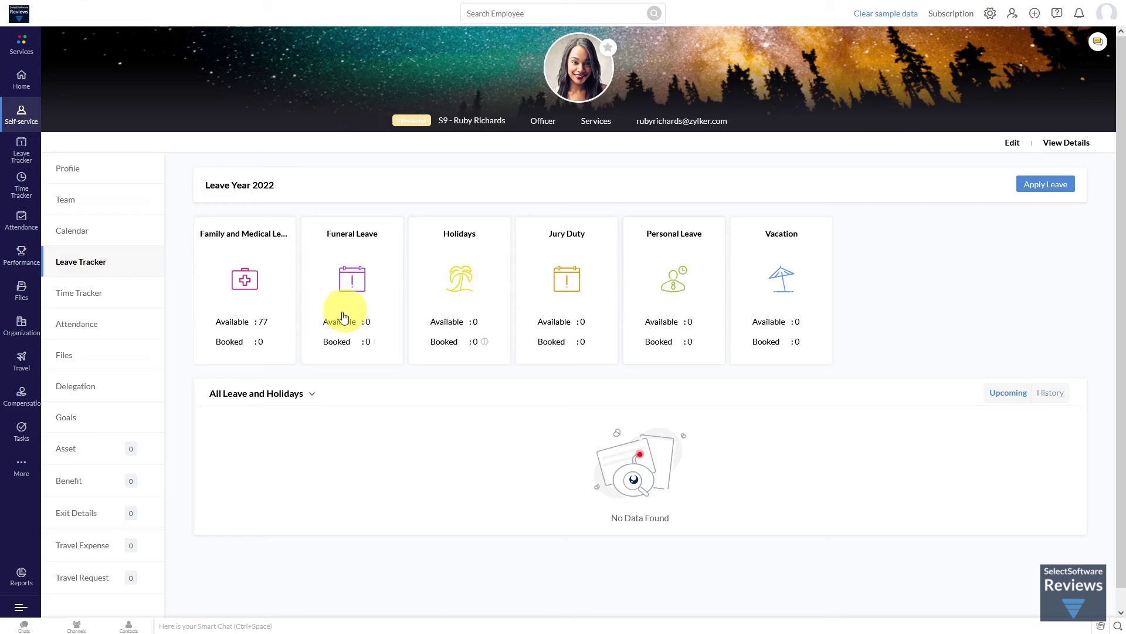
click(77, 323)
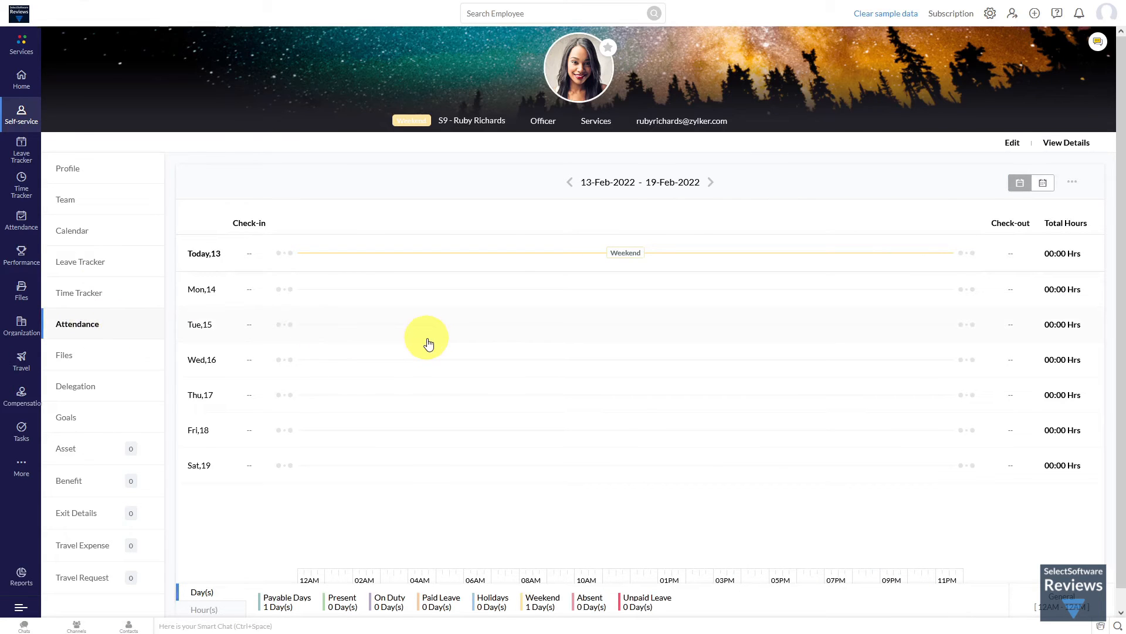
click(22, 254)
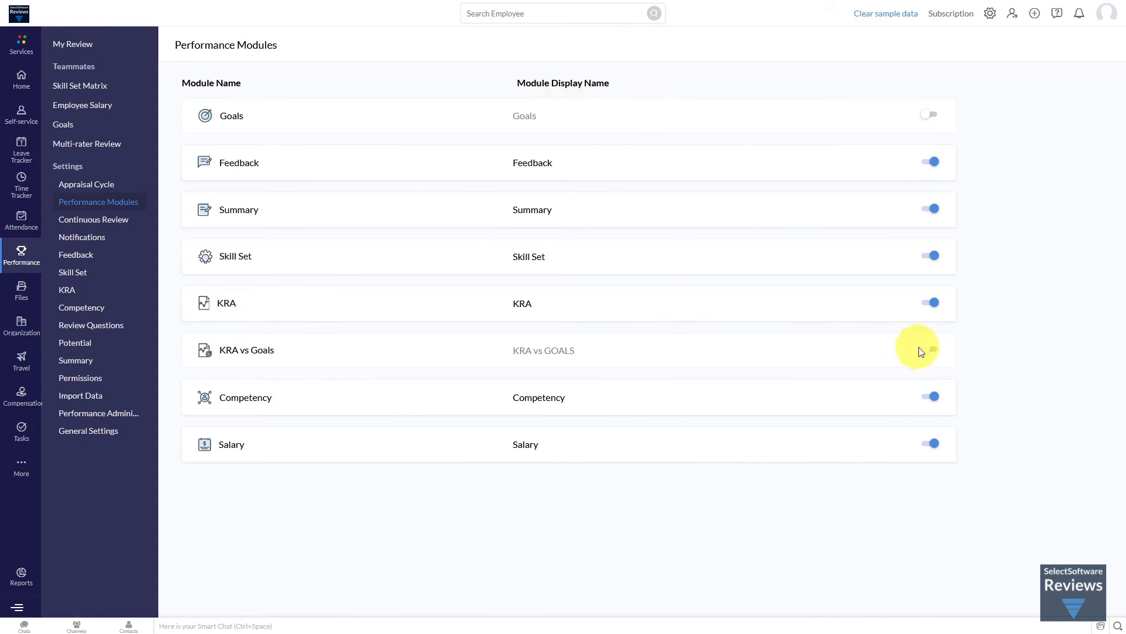
Open the Continuous Review for Goals form and scroll through its monthly review settings
click(930, 349)
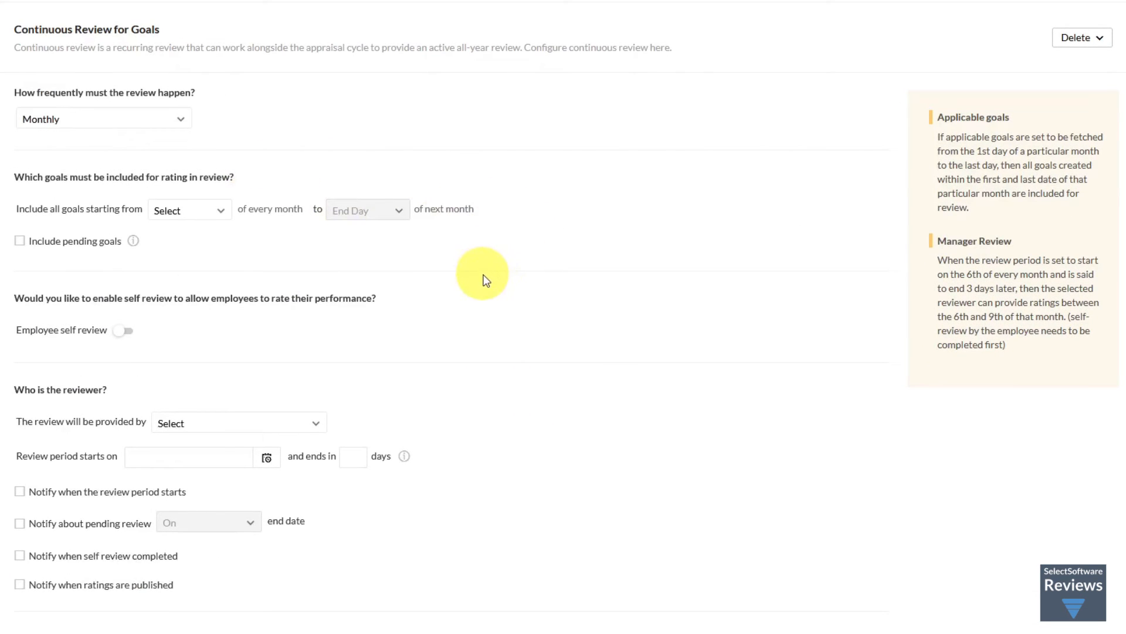
mouse_move(376, 335)
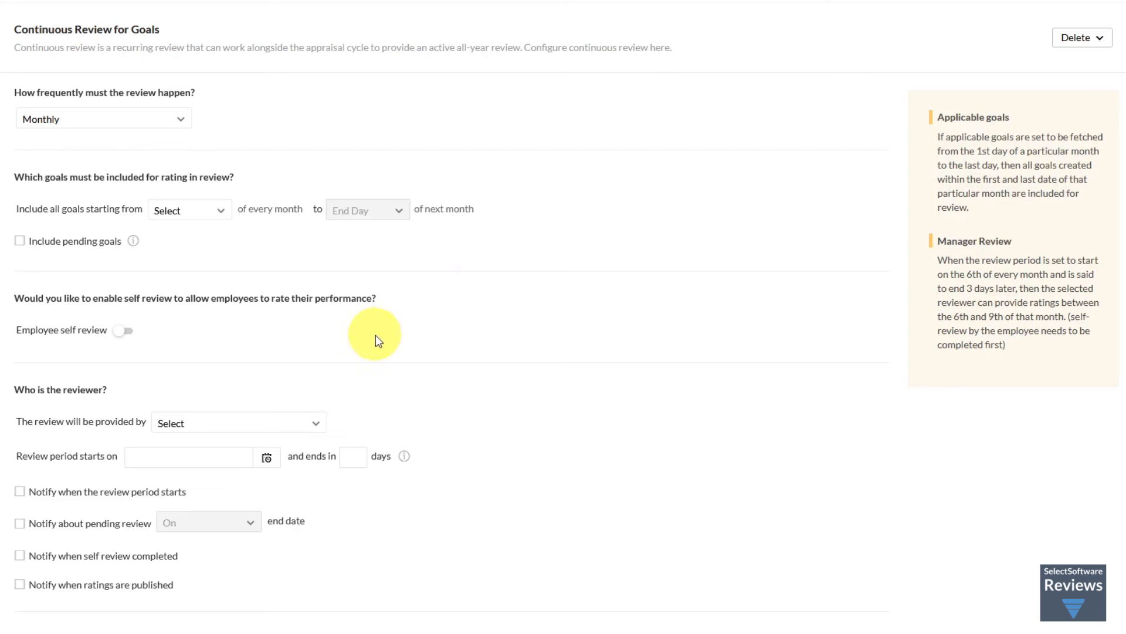
scroll(down, 3)
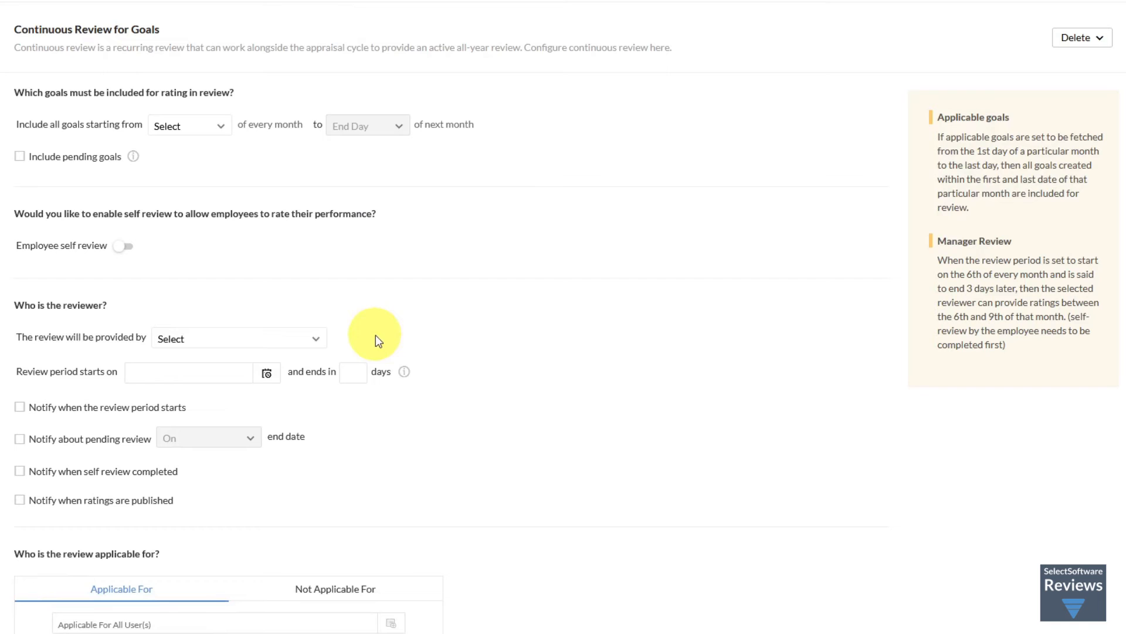
mouse_move(631, 386)
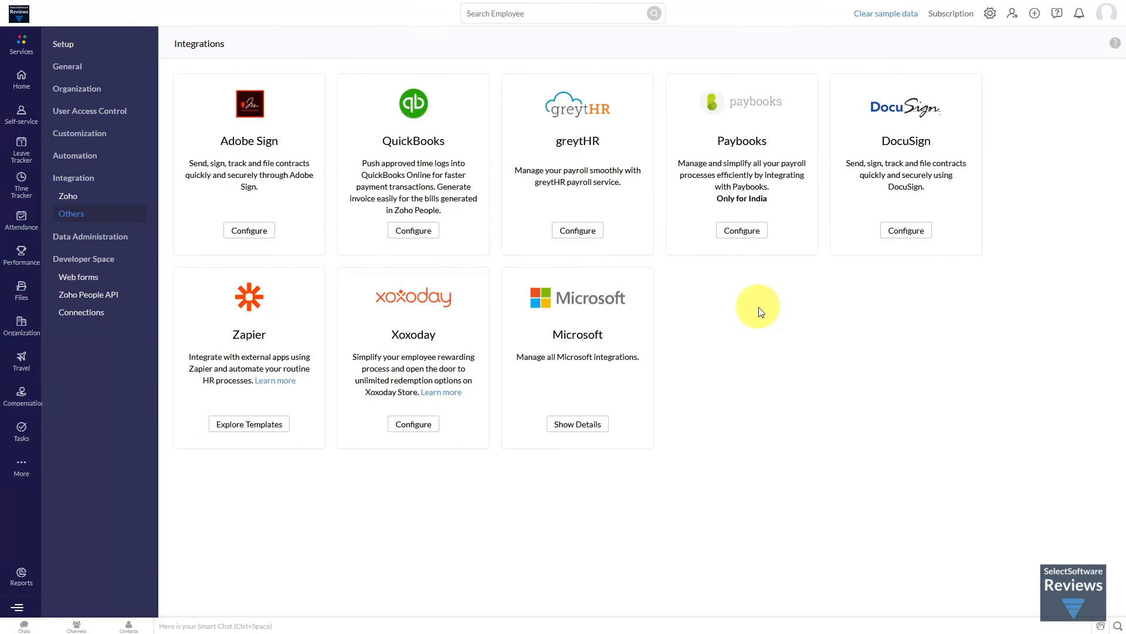
mouse_move(679, 285)
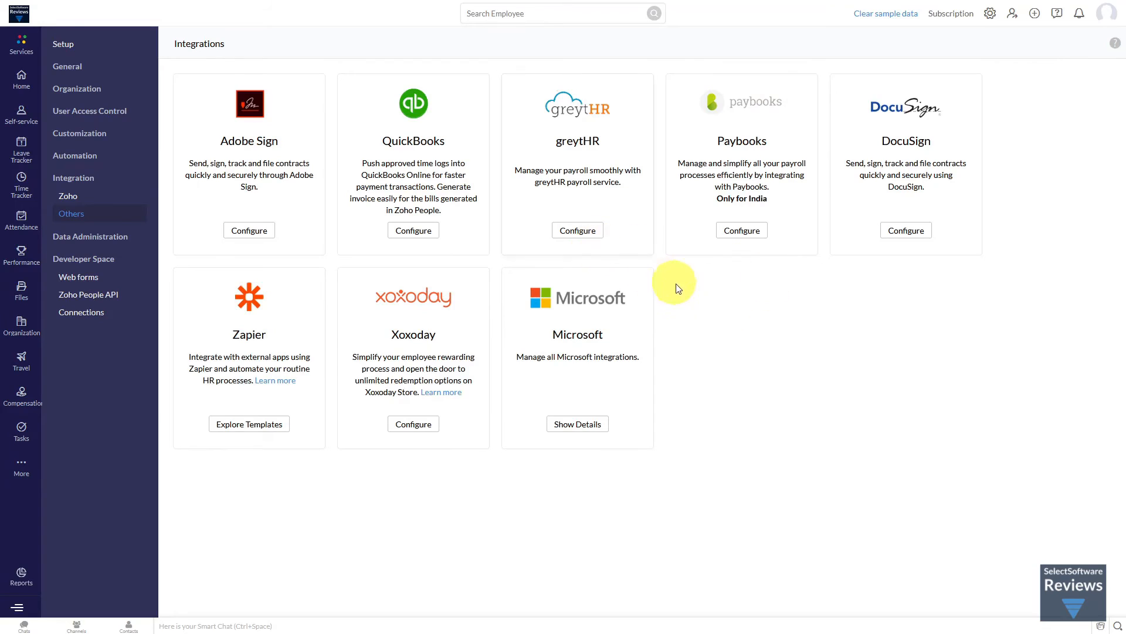
mouse_move(749, 314)
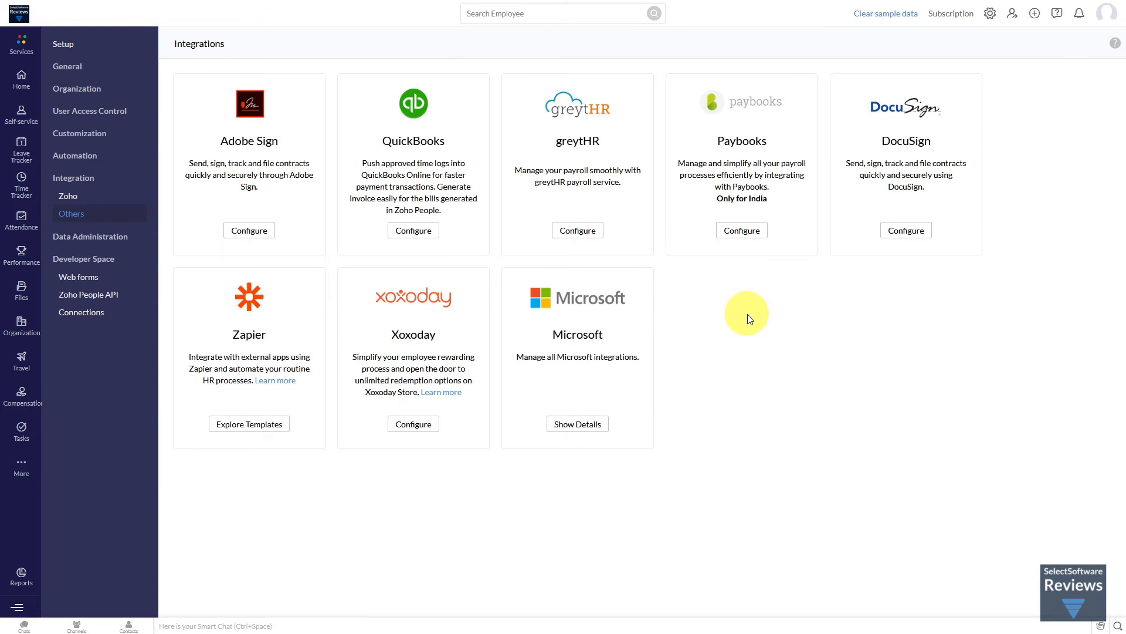
mouse_move(624, 297)
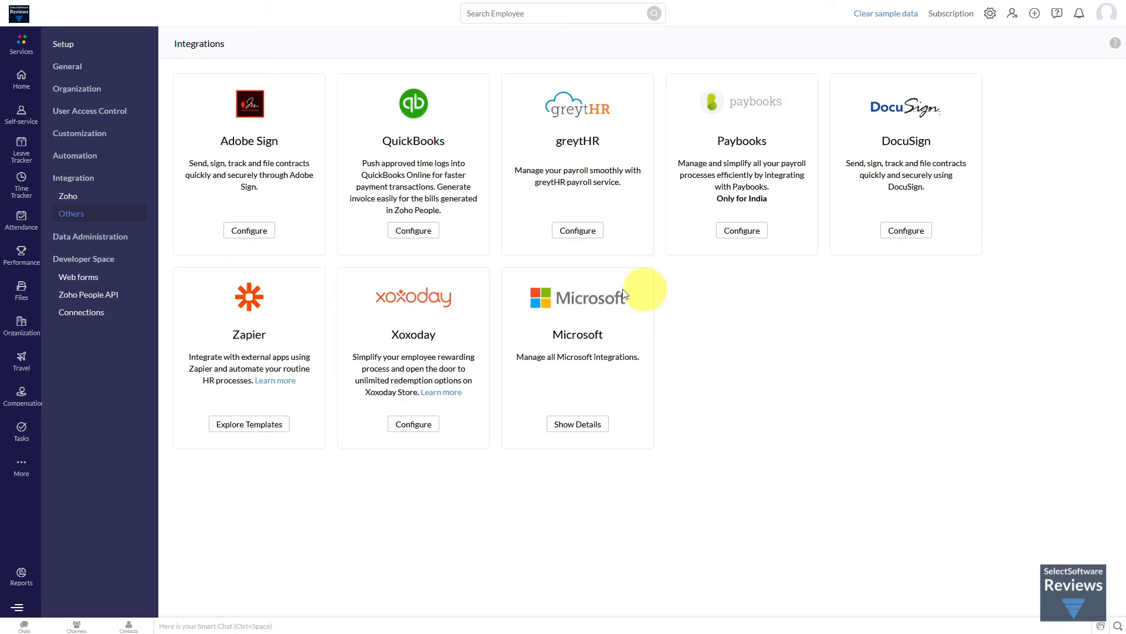
mouse_move(242, 410)
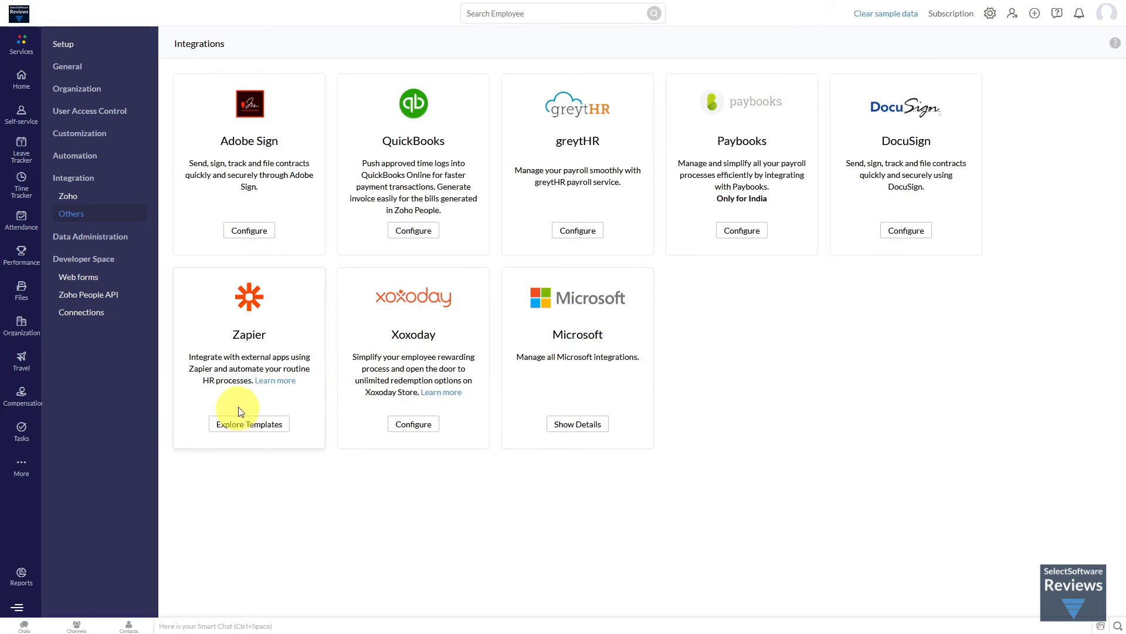
mouse_move(252, 445)
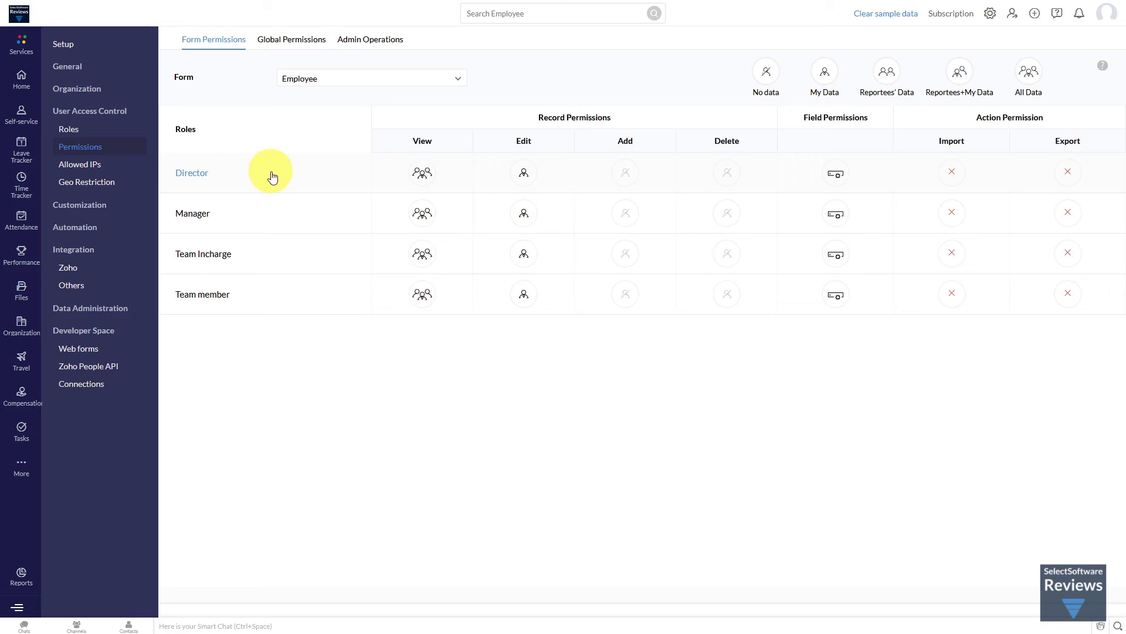
mouse_move(349, 176)
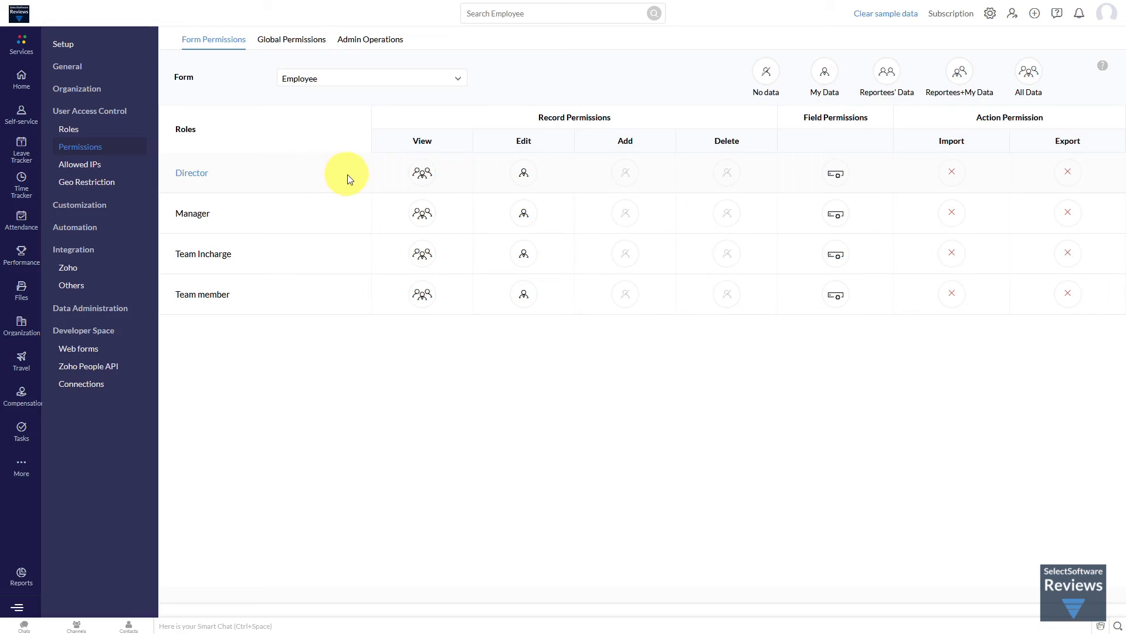
mouse_move(422, 173)
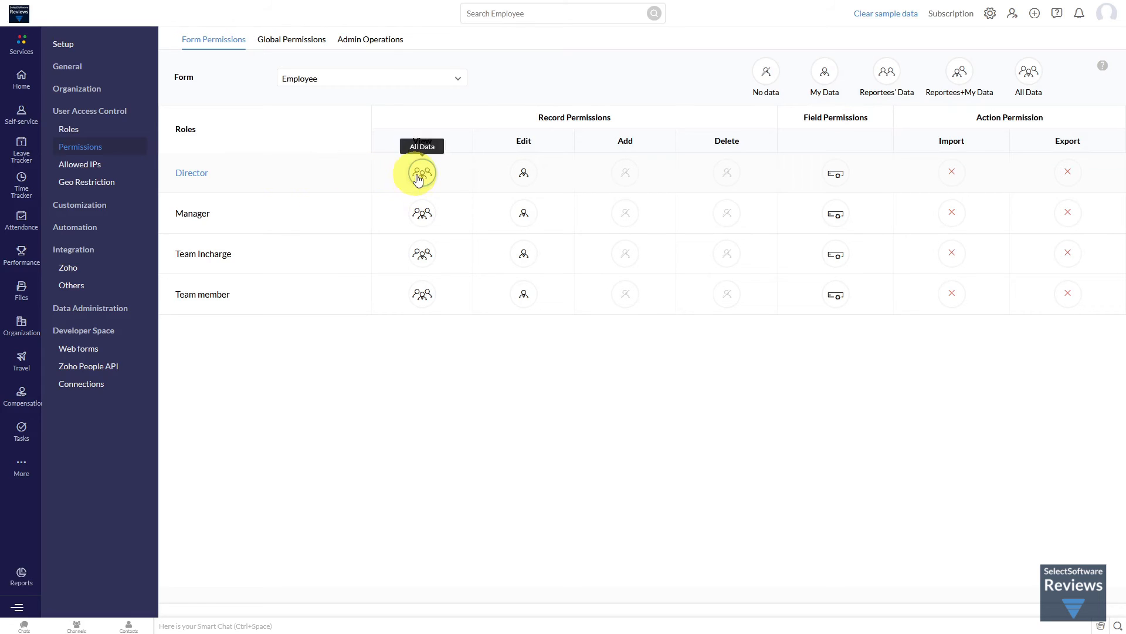
mouse_move(524, 173)
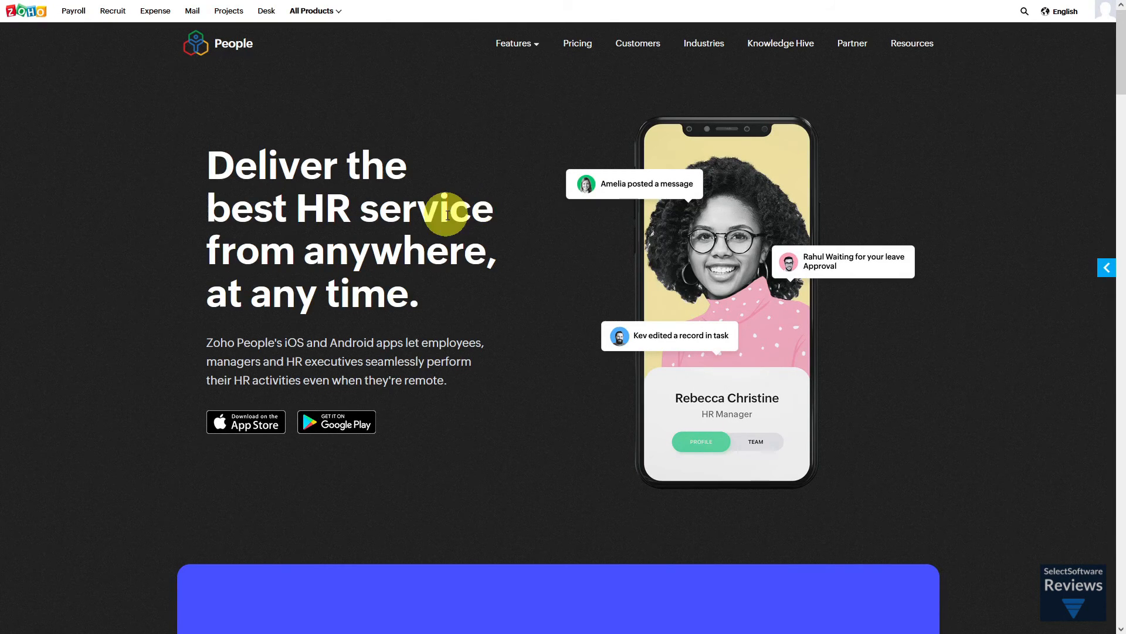
Scroll the mobile app page through the For employees features down to For managers
scroll(down, 3)
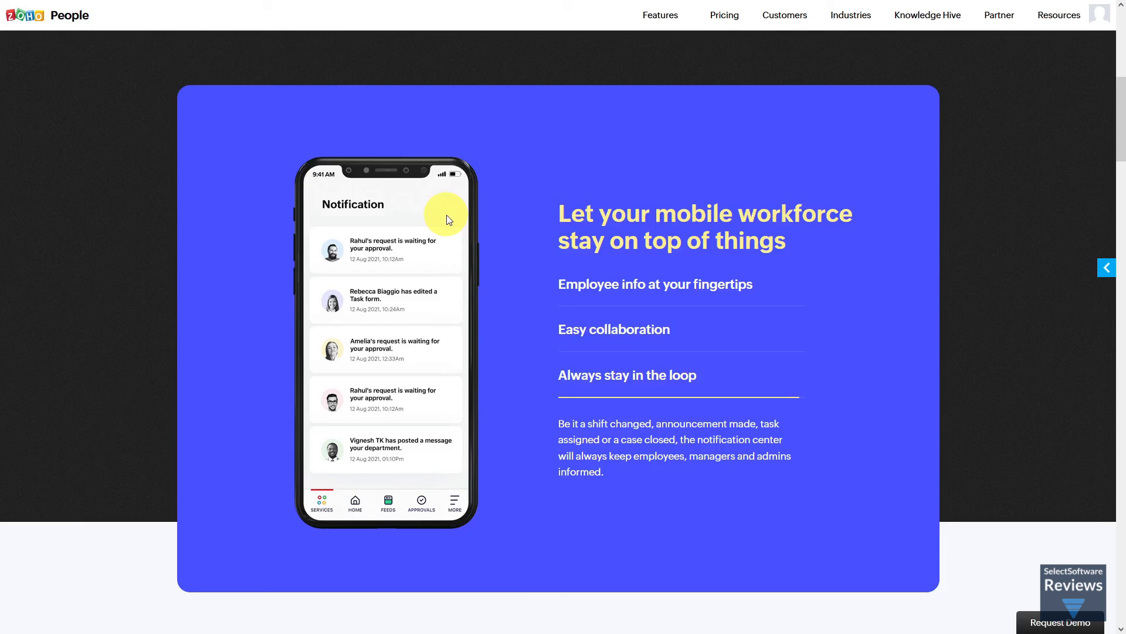
scroll(down, 3)
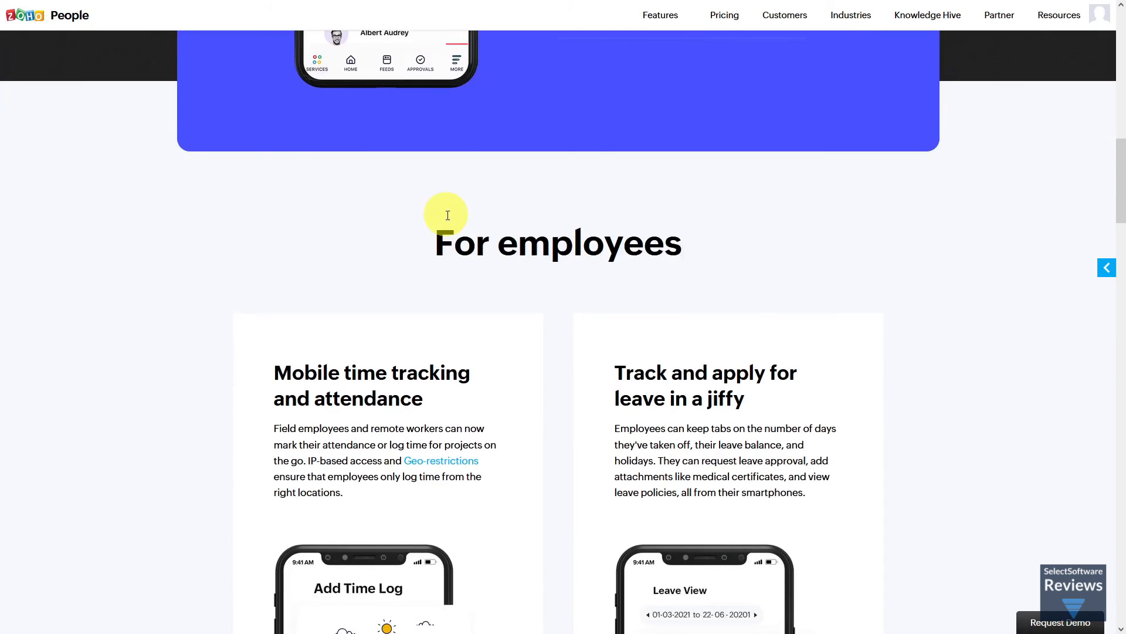
scroll(down, 3)
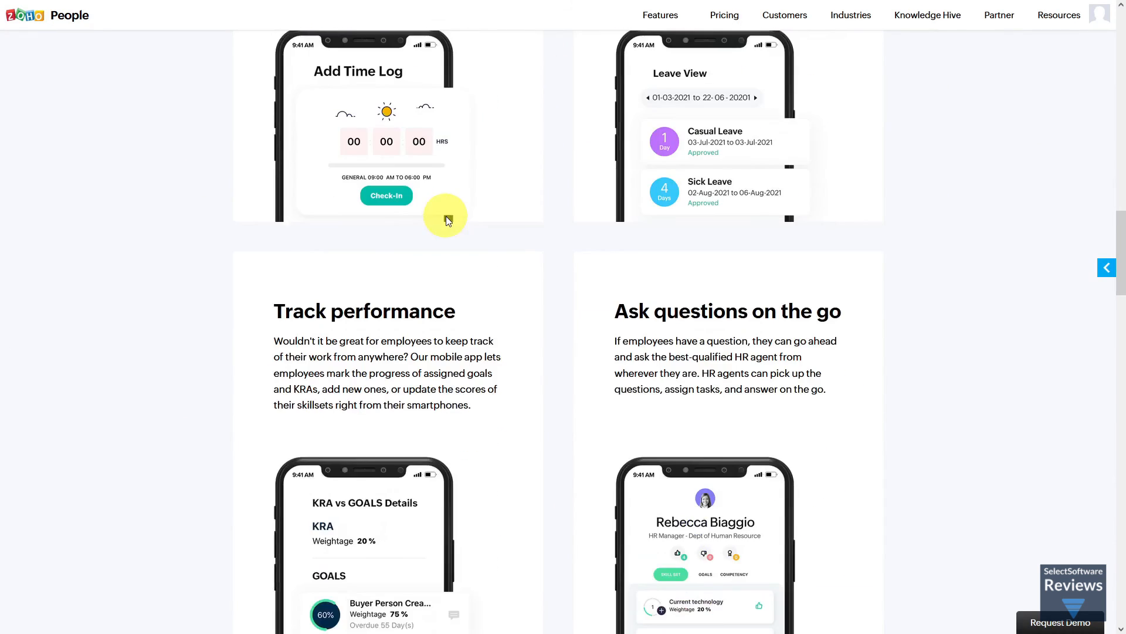
scroll(down, 3)
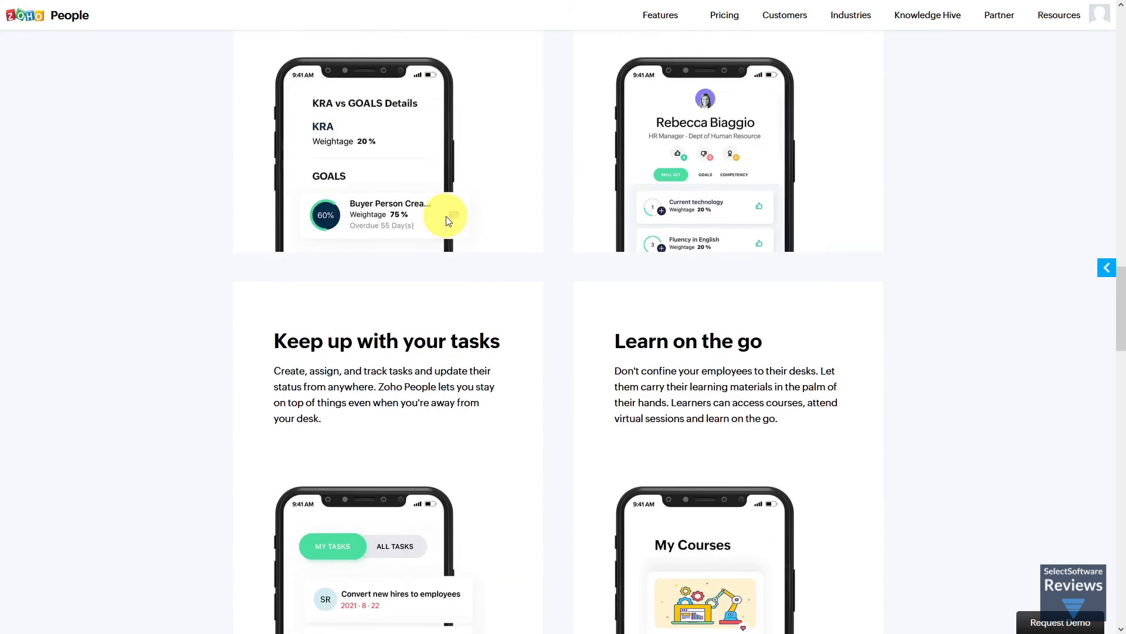
scroll(down, 3)
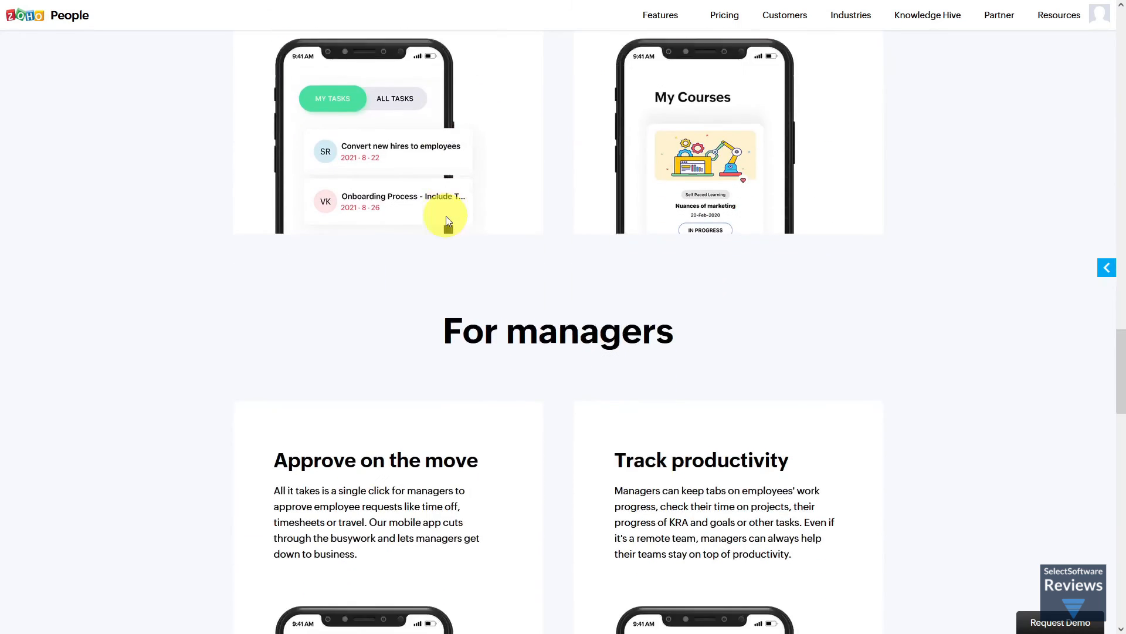
scroll(down, 3)
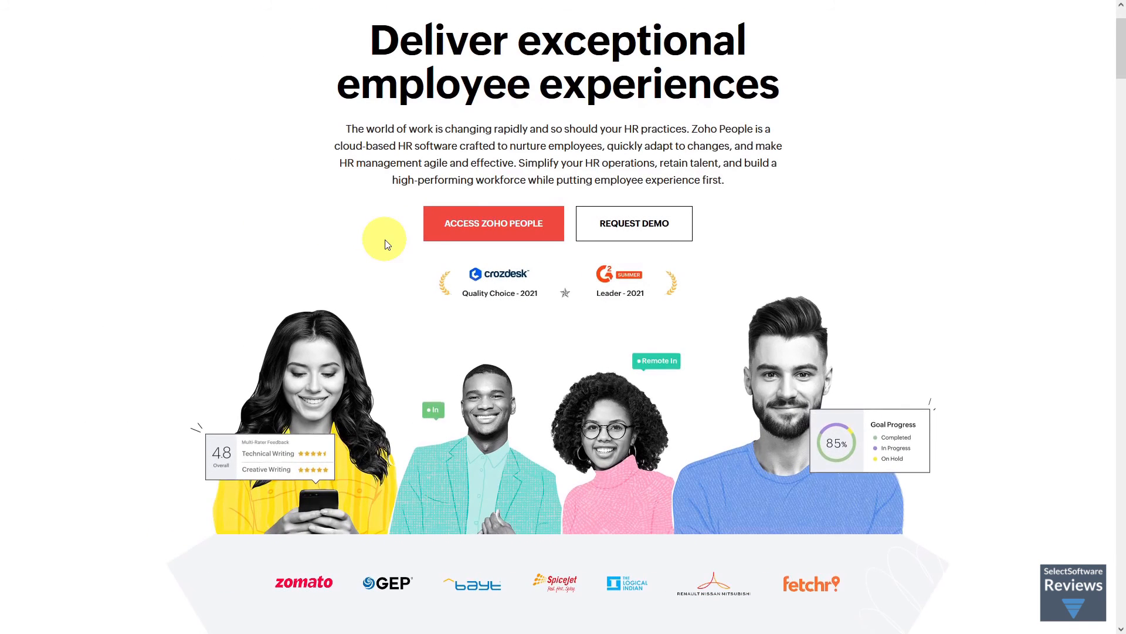
mouse_move(439, 285)
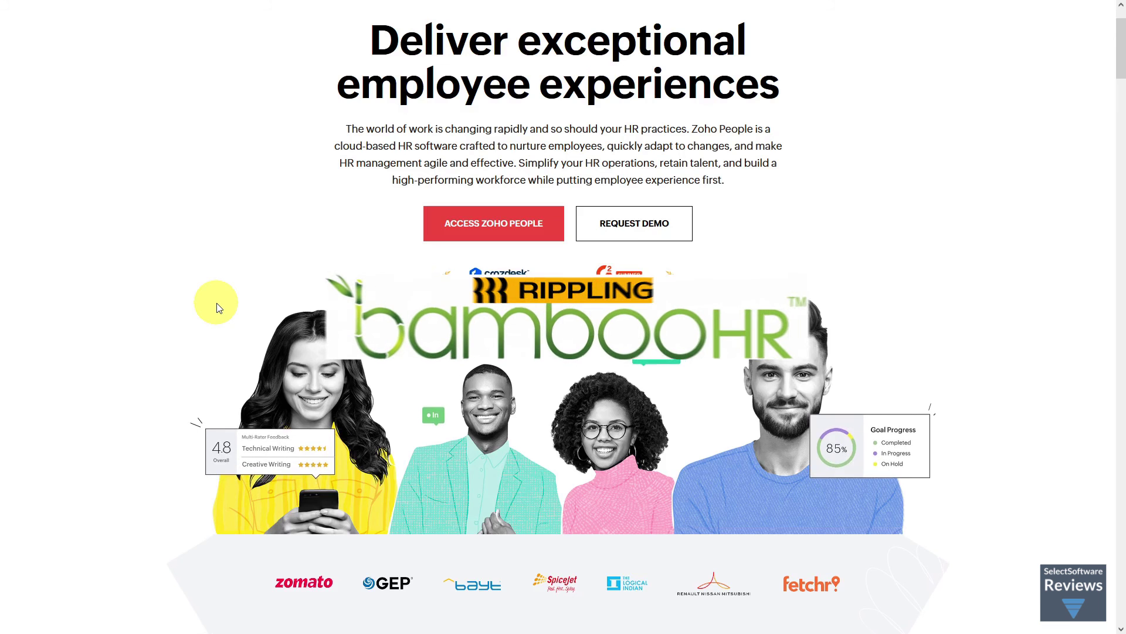
Scroll the Zoho People homepage down to the 2021 awards and client logos
scroll(down, 3)
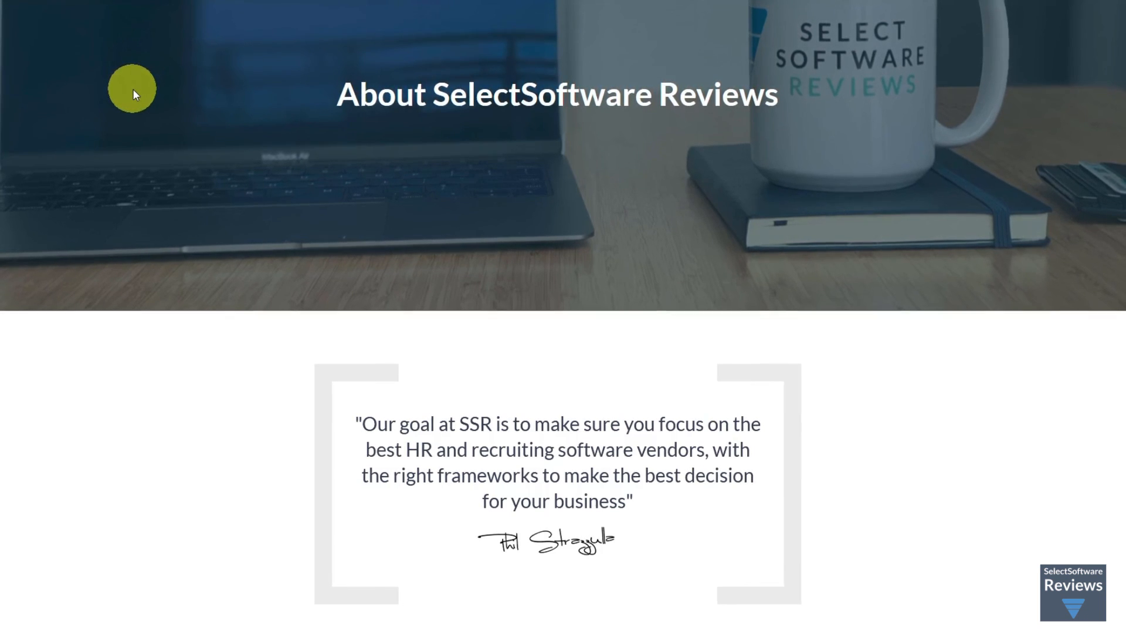
Scroll the About page past the vendor quote to the weekly newsletter signup and footer links
scroll(down, 3)
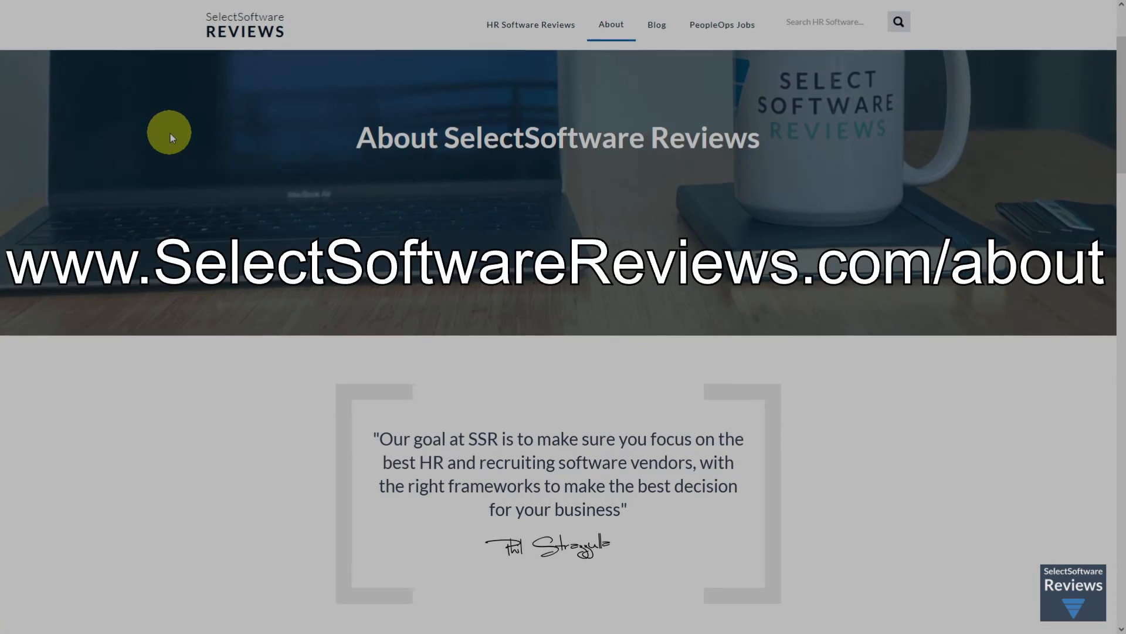
scroll(down, 3)
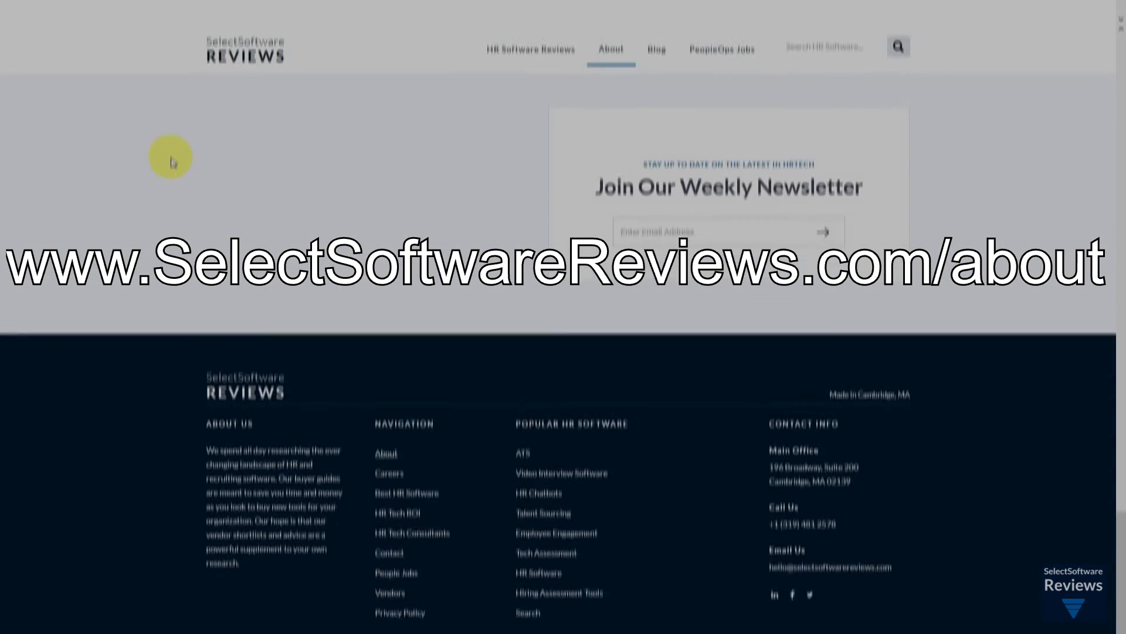